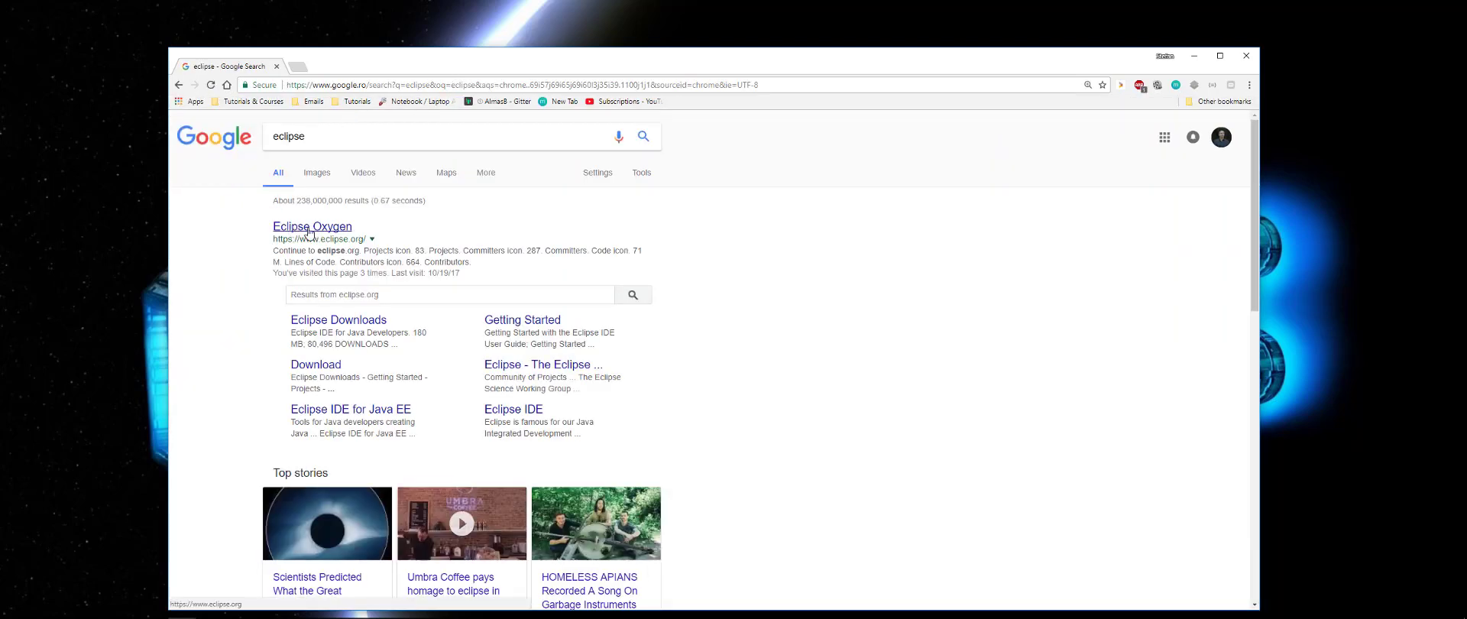
From the Eclipse Oxygen search result, follow Download through to the eclipse.org downloads page.
left_click(312, 226)
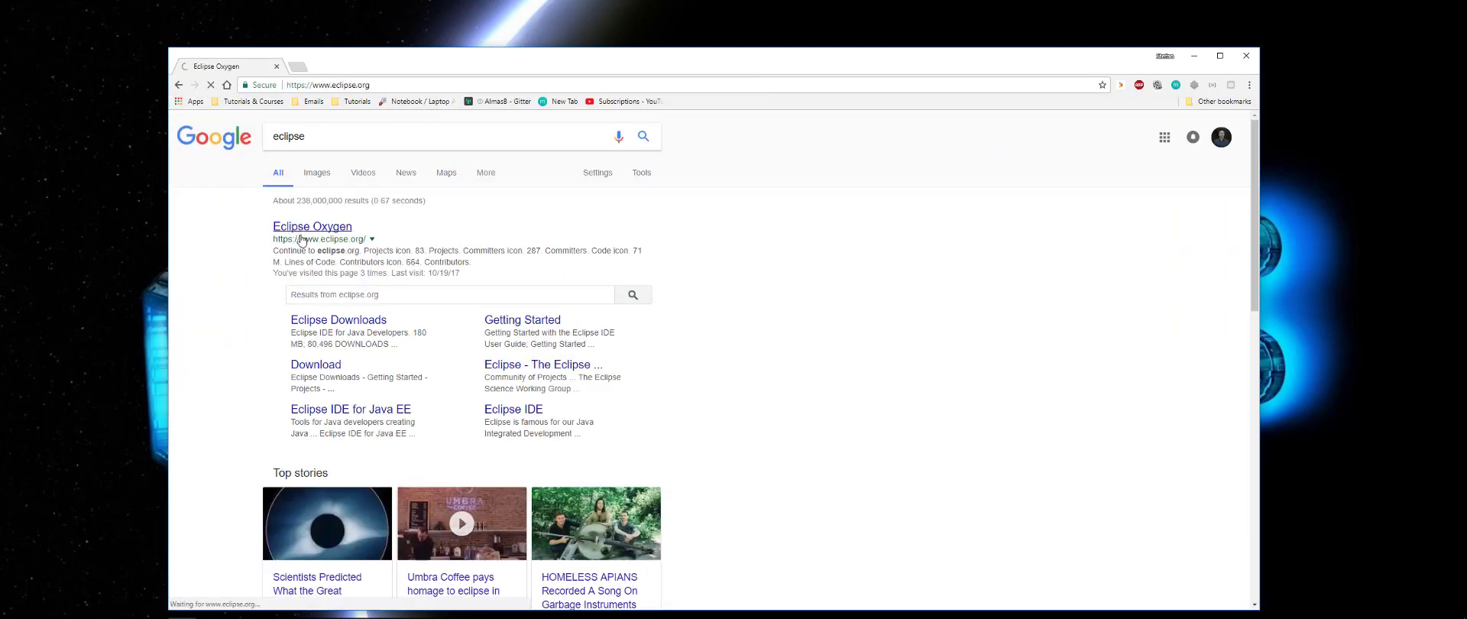
left_click(312, 227)
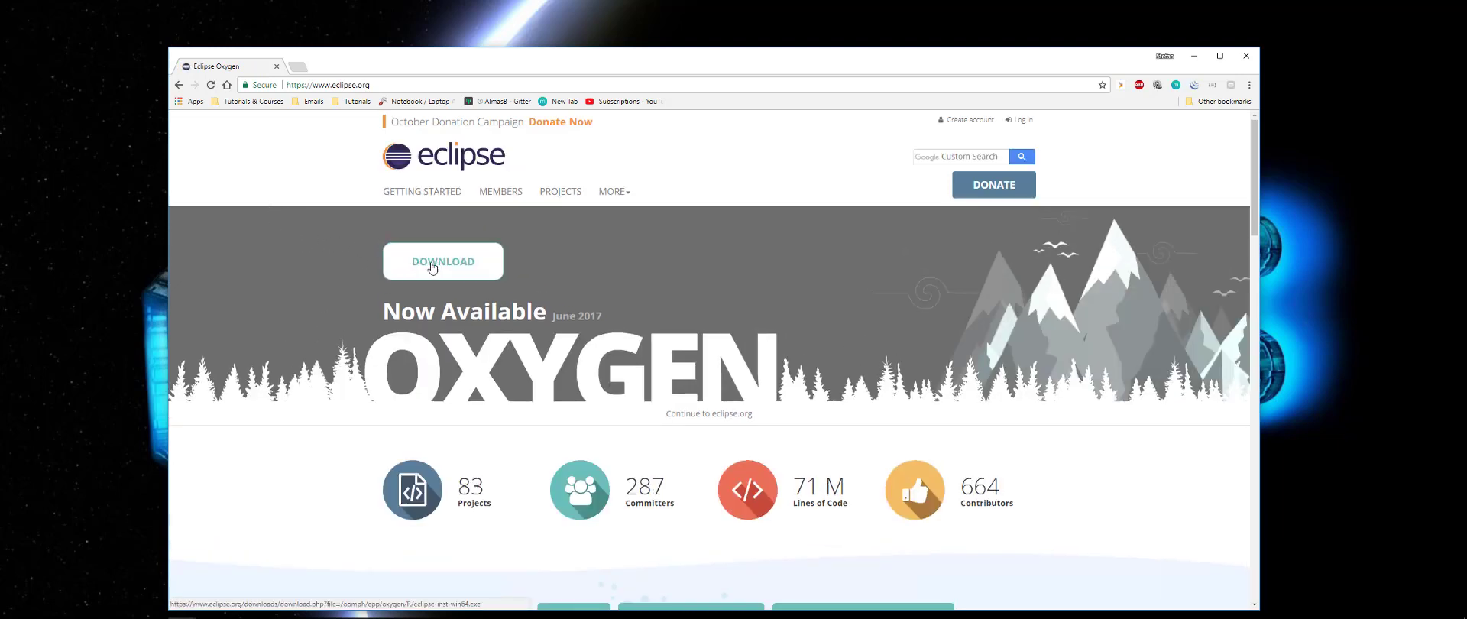
left_click(441, 261)
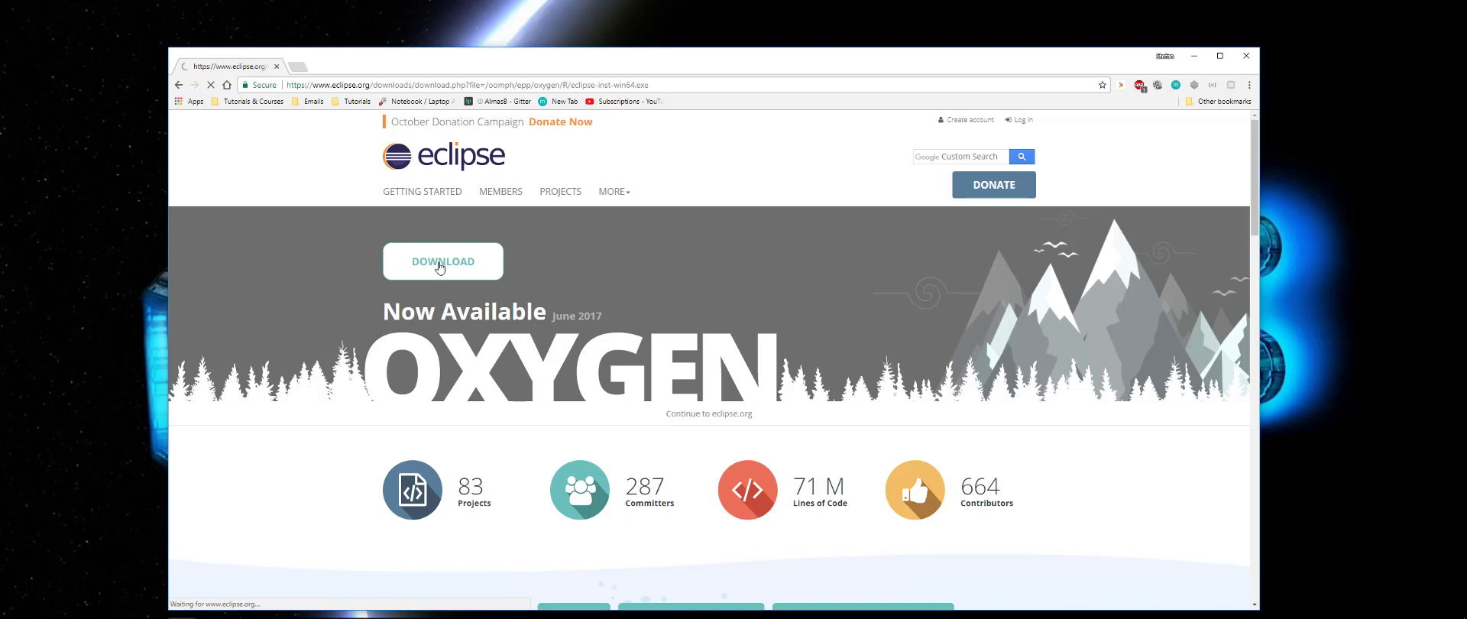
left_click(442, 261)
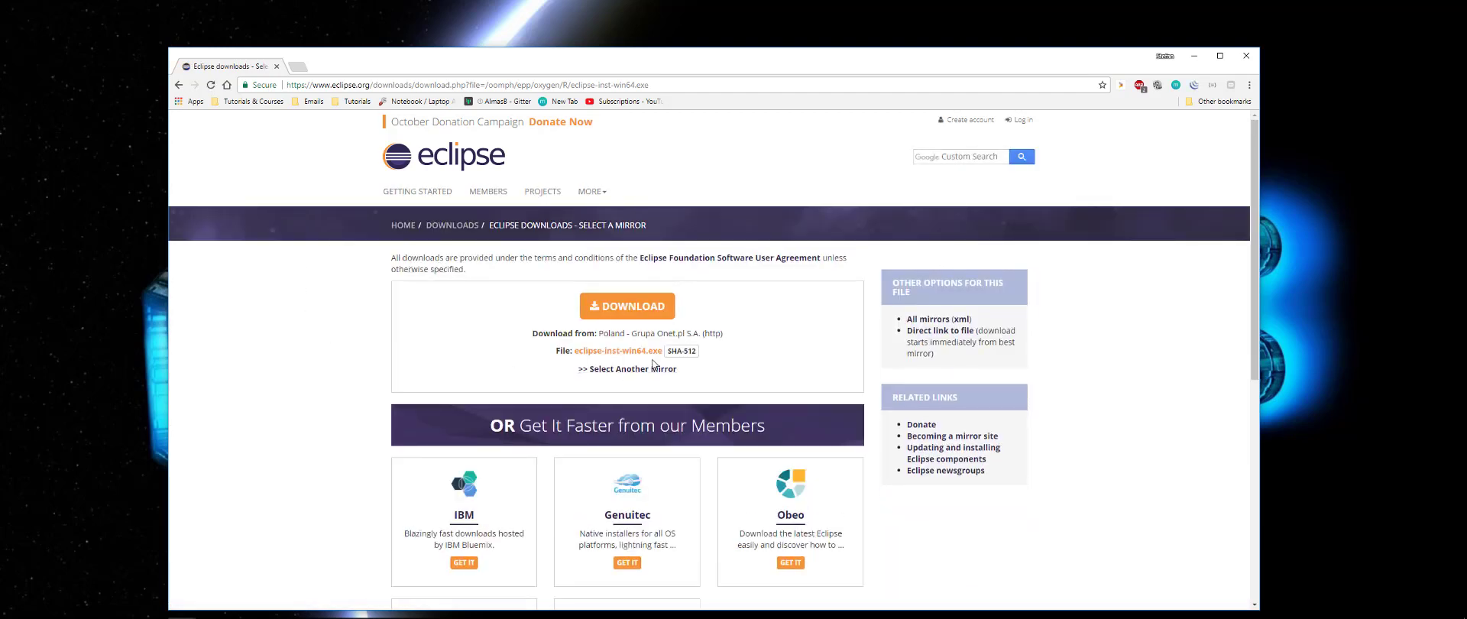
mouse_move(617, 350)
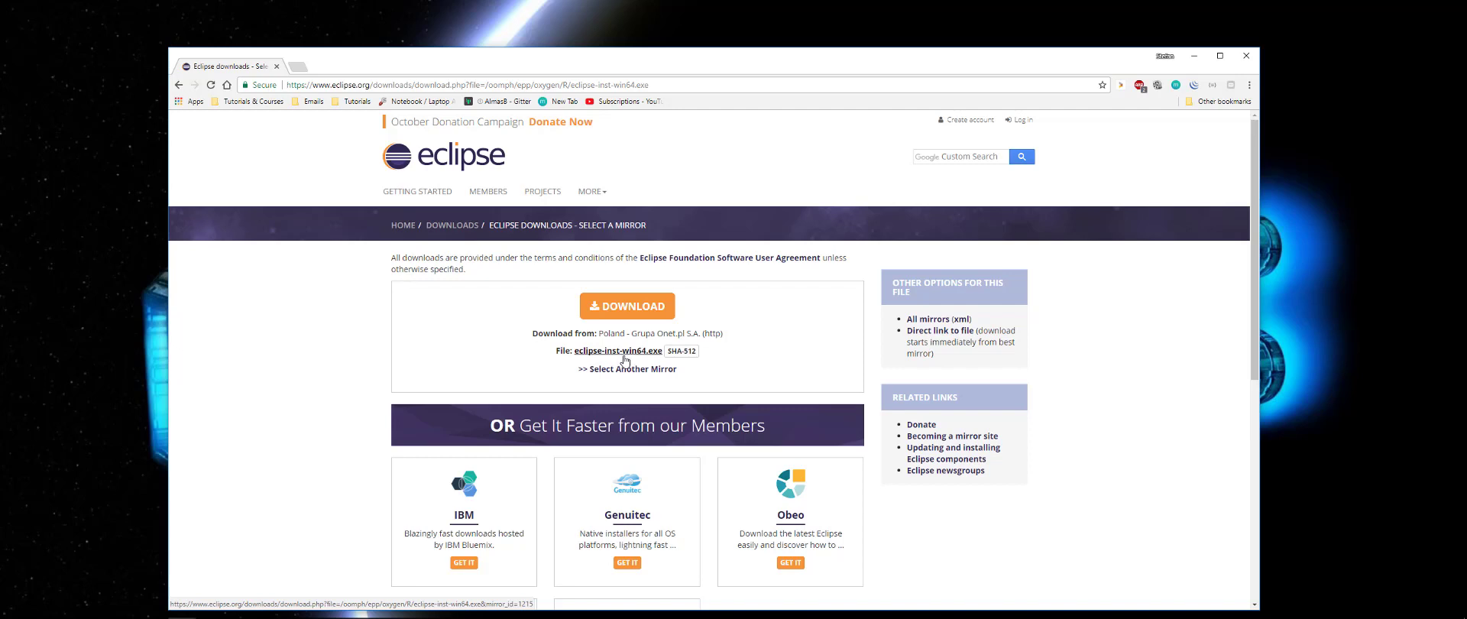
mouse_move(301, 332)
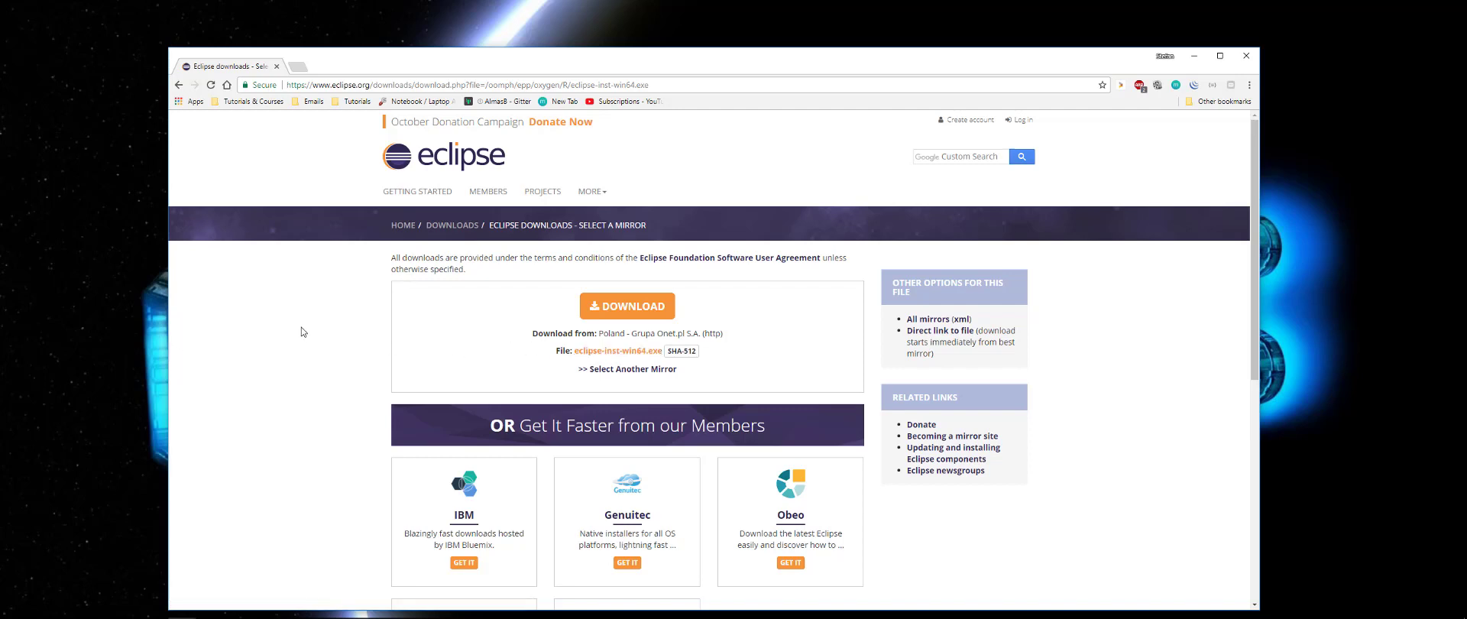
mouse_move(452, 224)
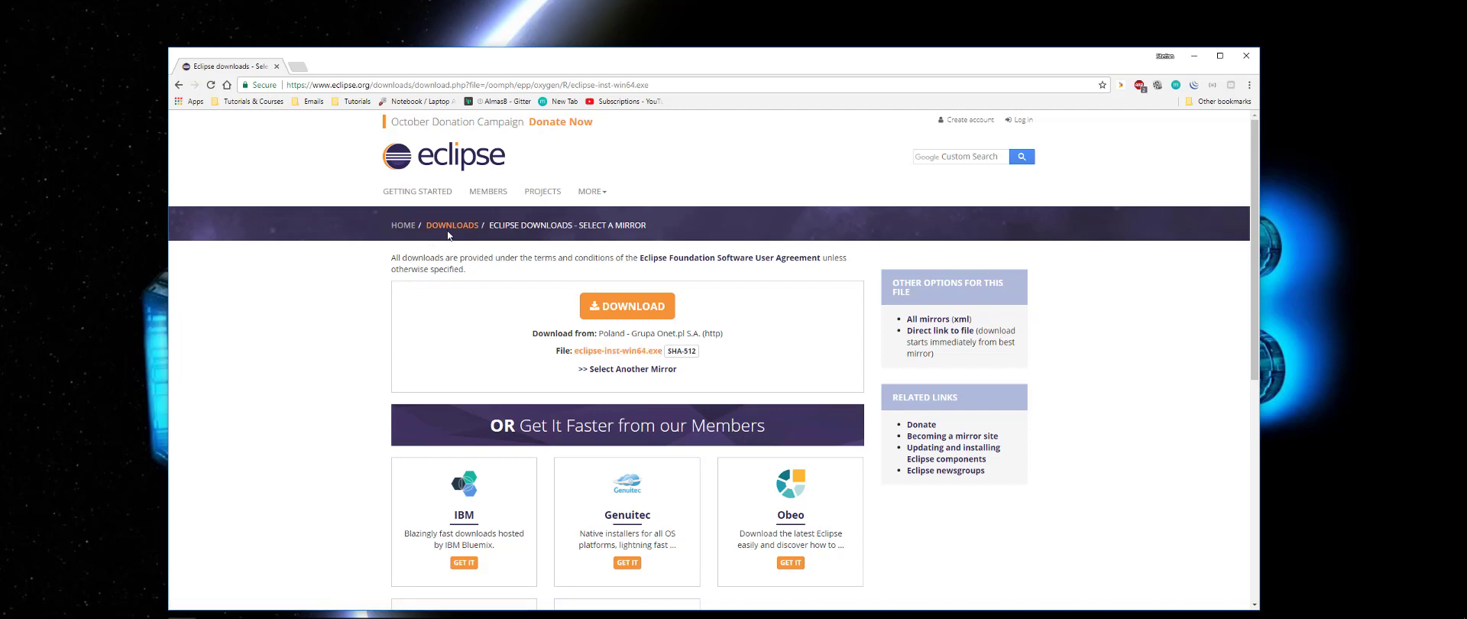
left_click(452, 224)
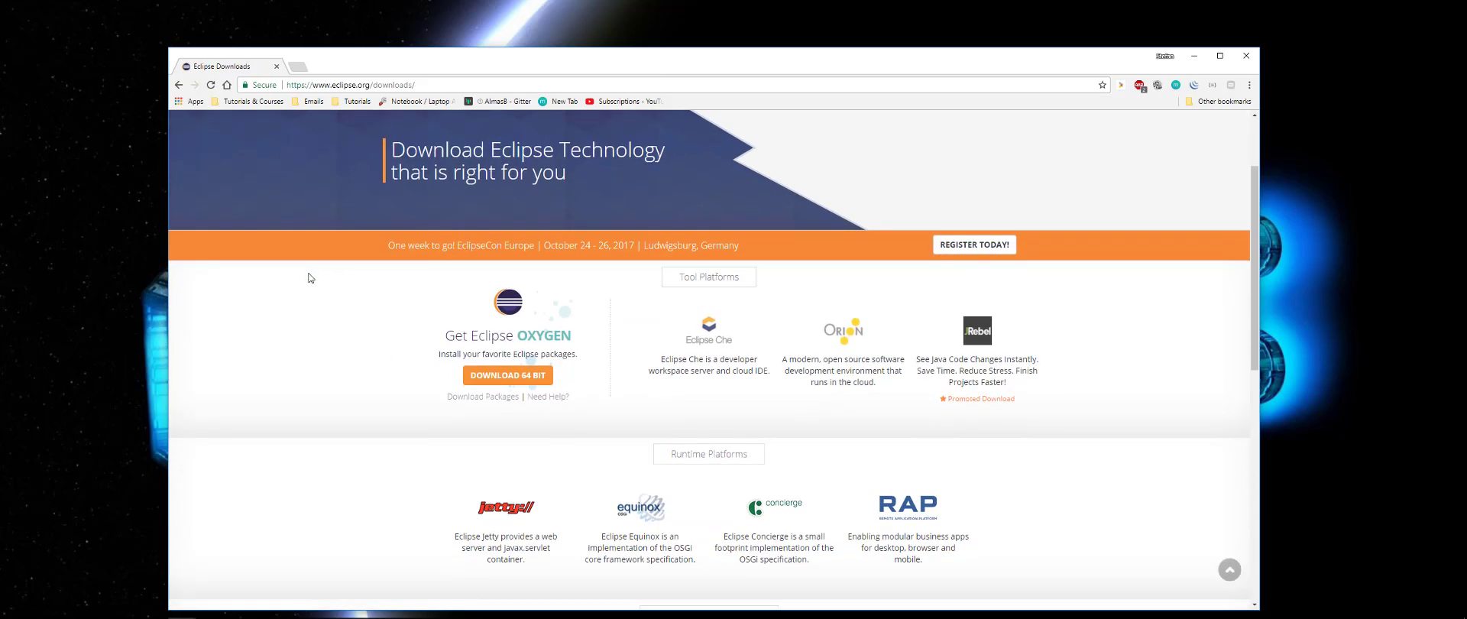
In Download Packages, choose the Windows 64-bit link for Eclipse IDE for Java EE Developers.
left_click(482, 396)
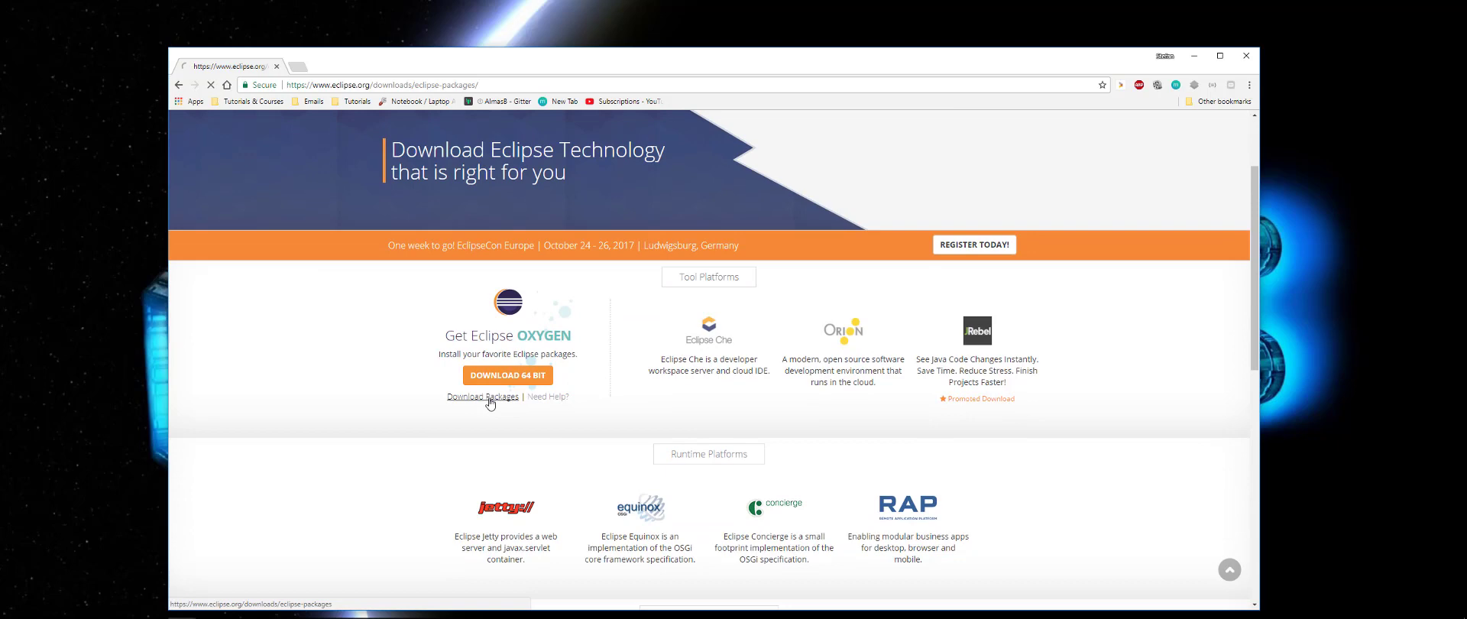
left_click(481, 395)
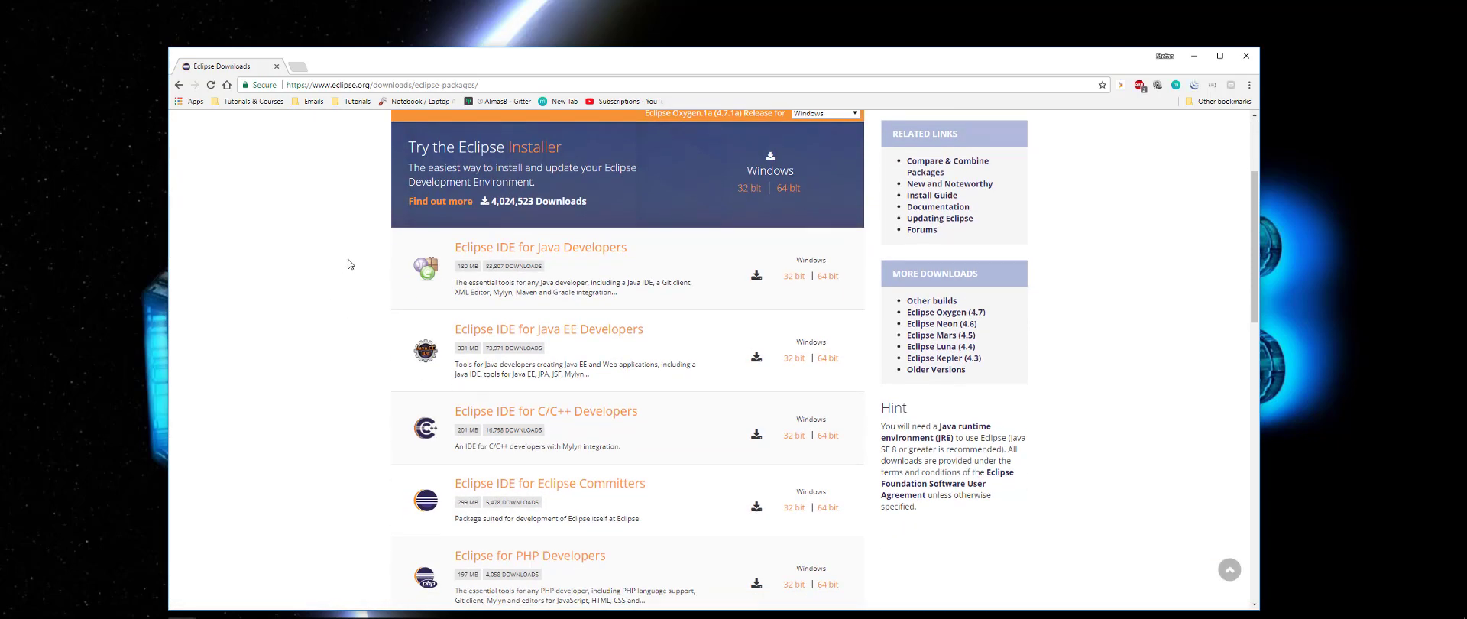
scroll("down", 3)
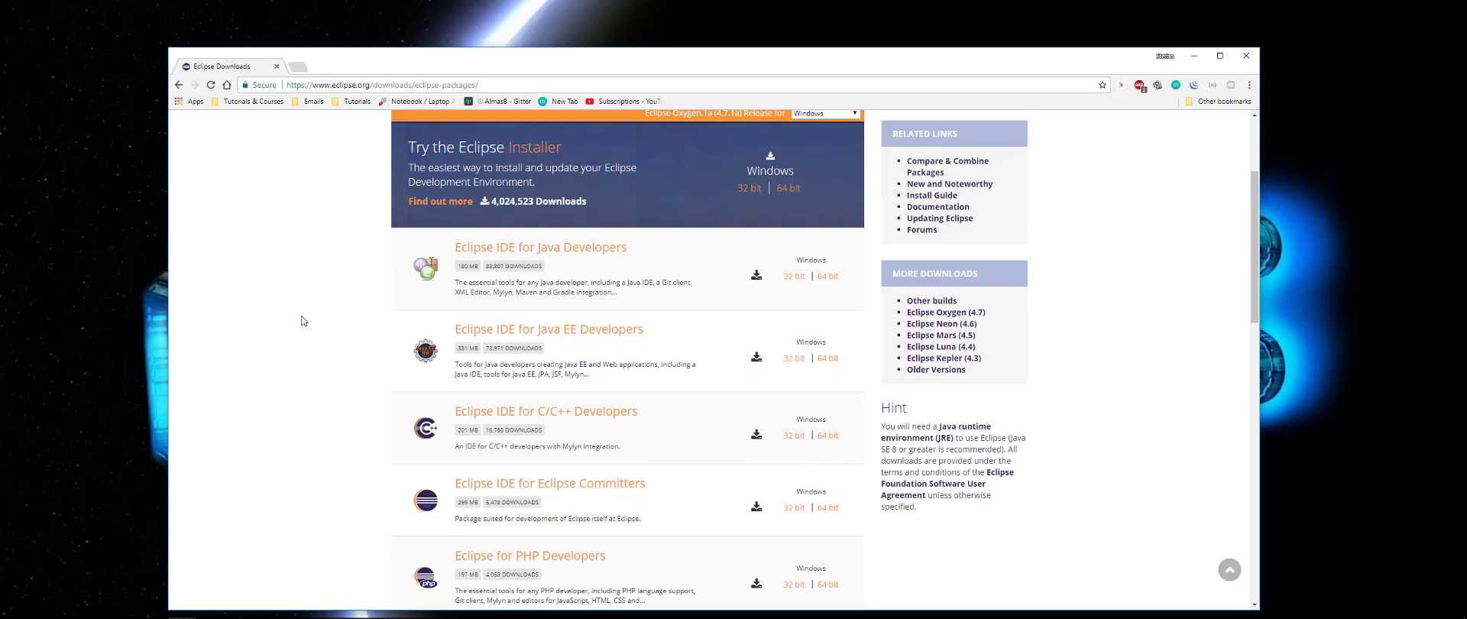
mouse_move(313, 298)
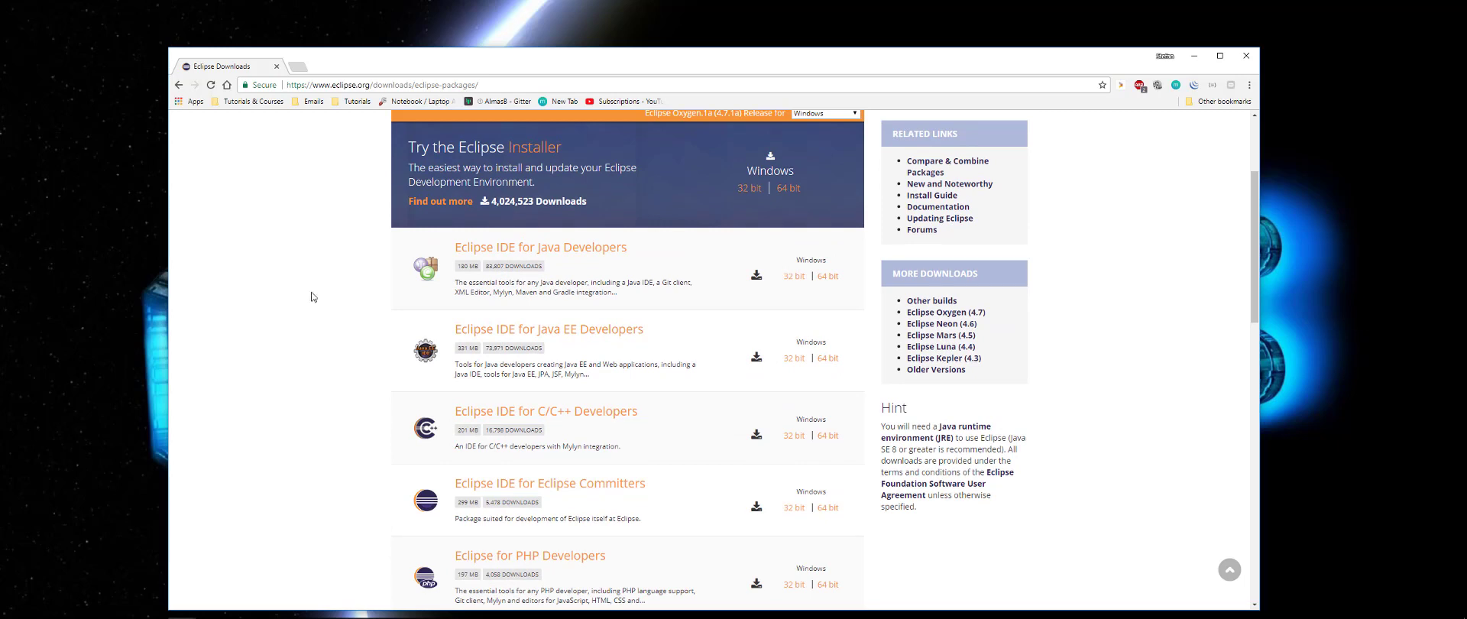
mouse_move(547, 349)
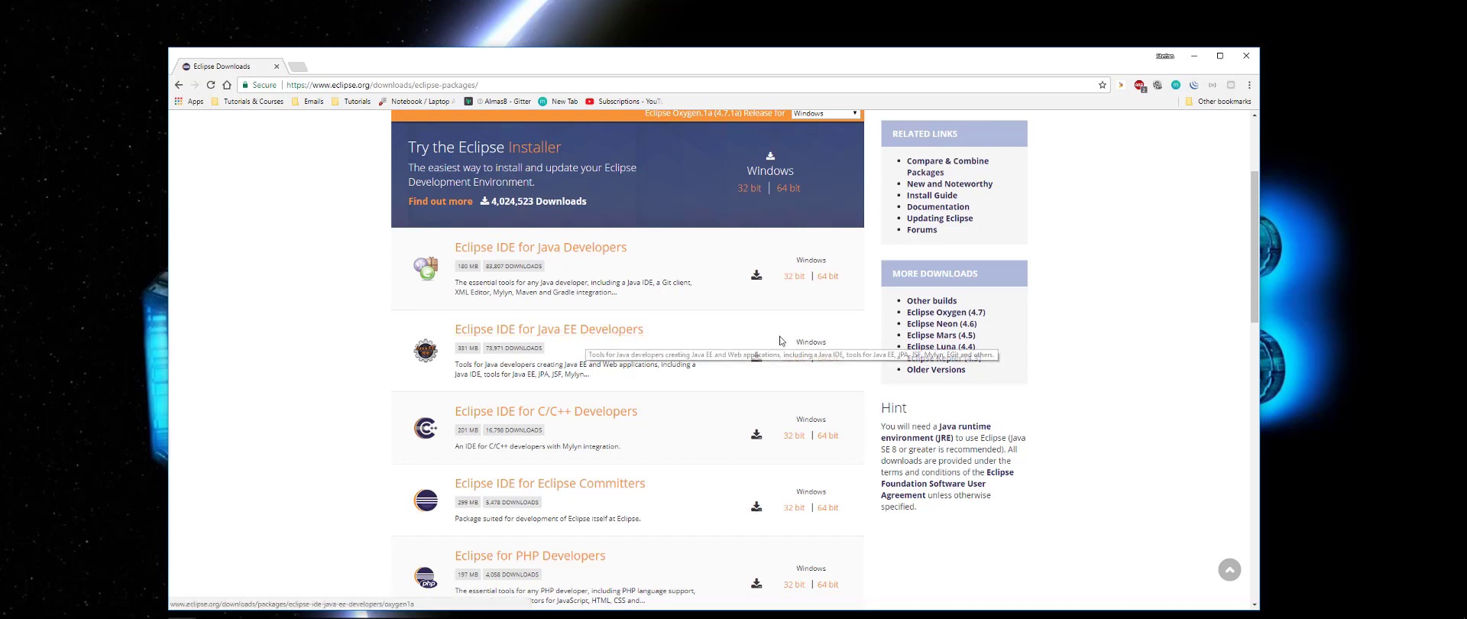
mouse_move(831, 358)
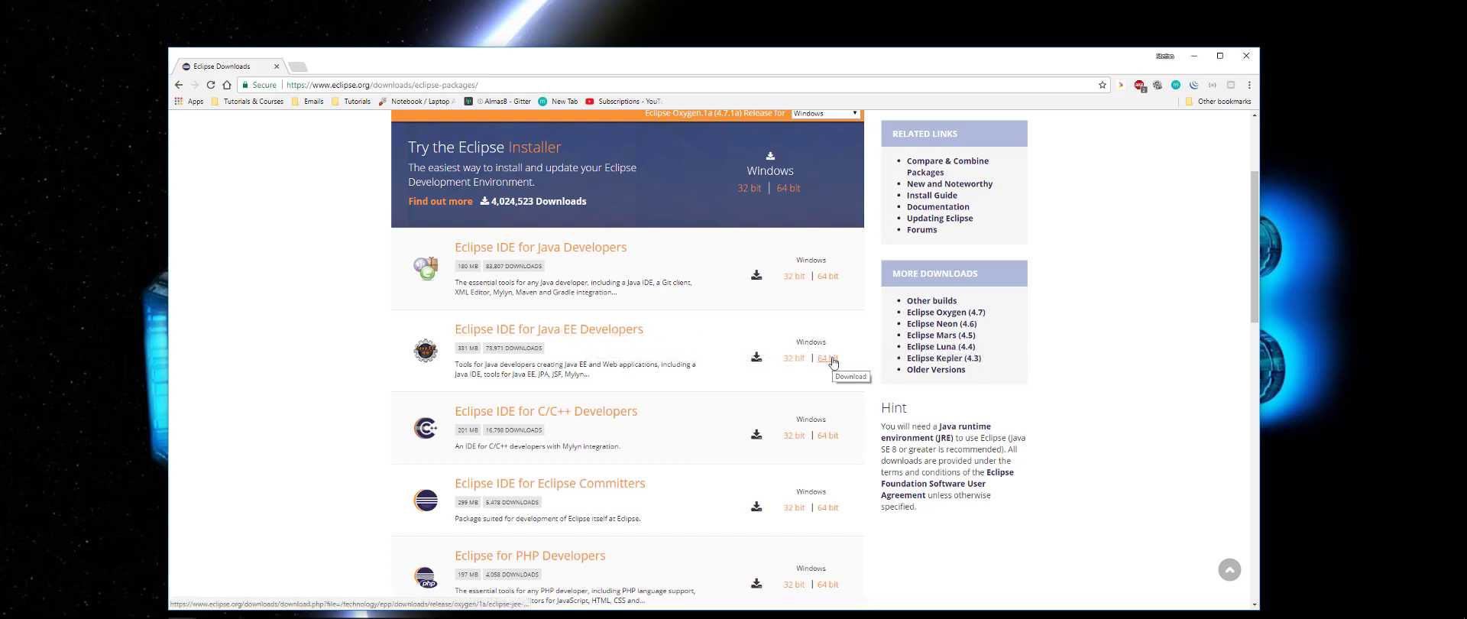
left_click(827, 358)
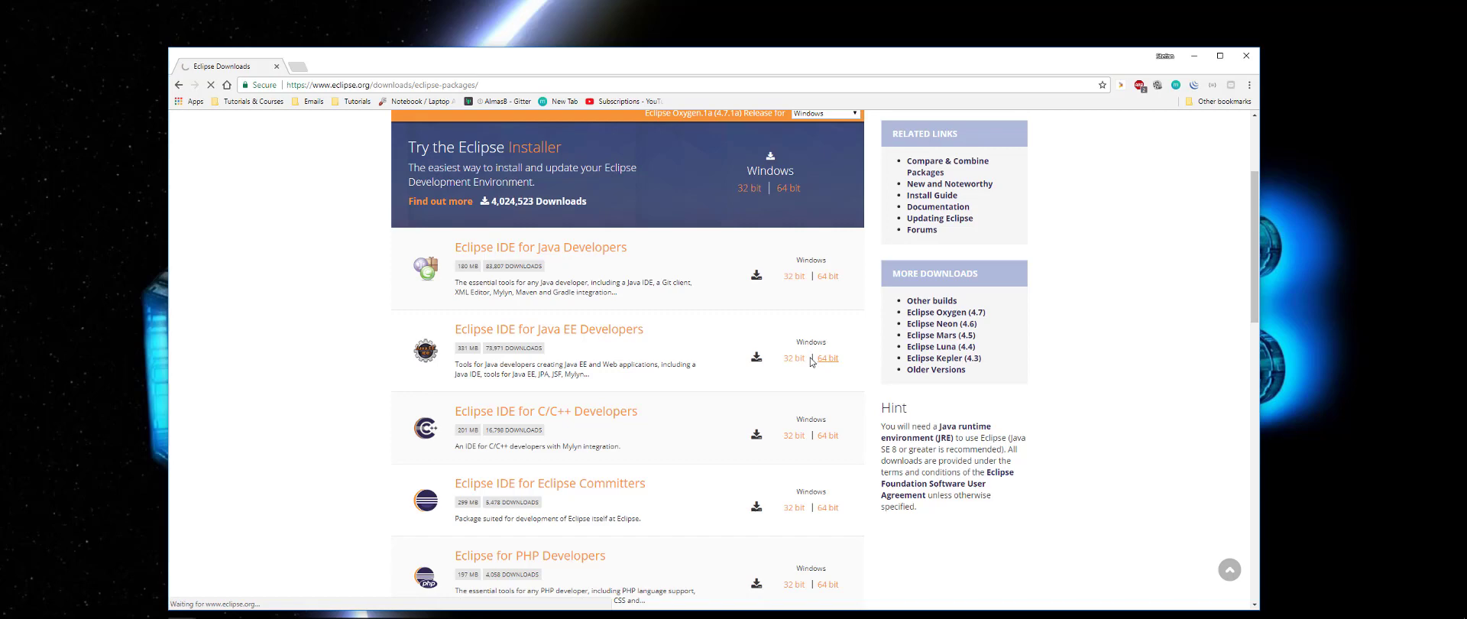
left_click(827, 357)
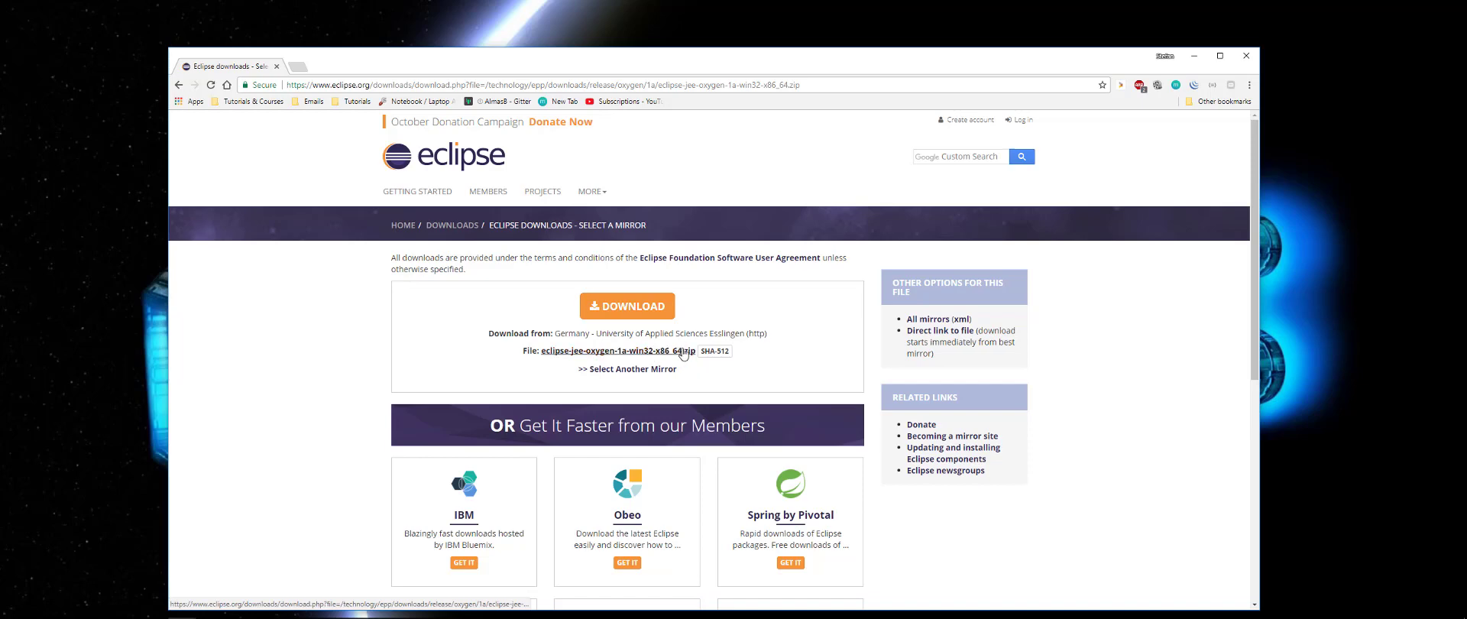
Download the eclipse-jee-oxygen 64-bit zip and save it to the Downloads folder.
left_click(626, 306)
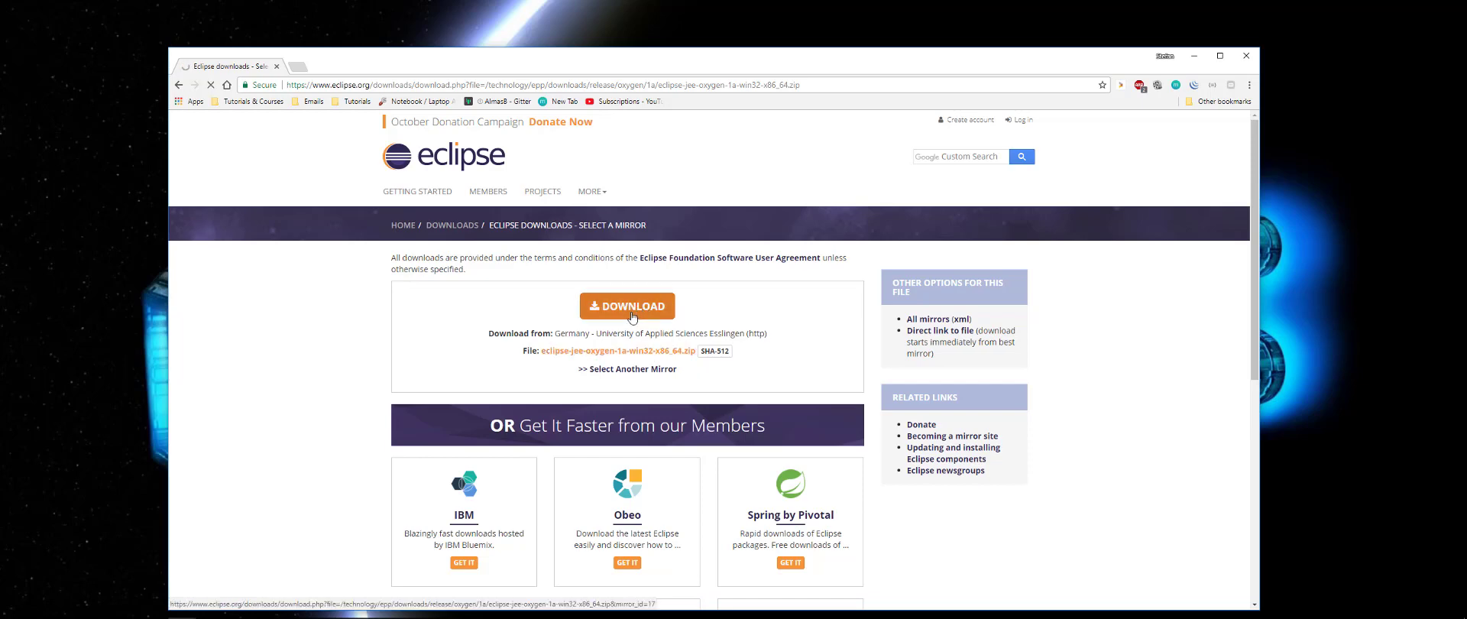
left_click(626, 306)
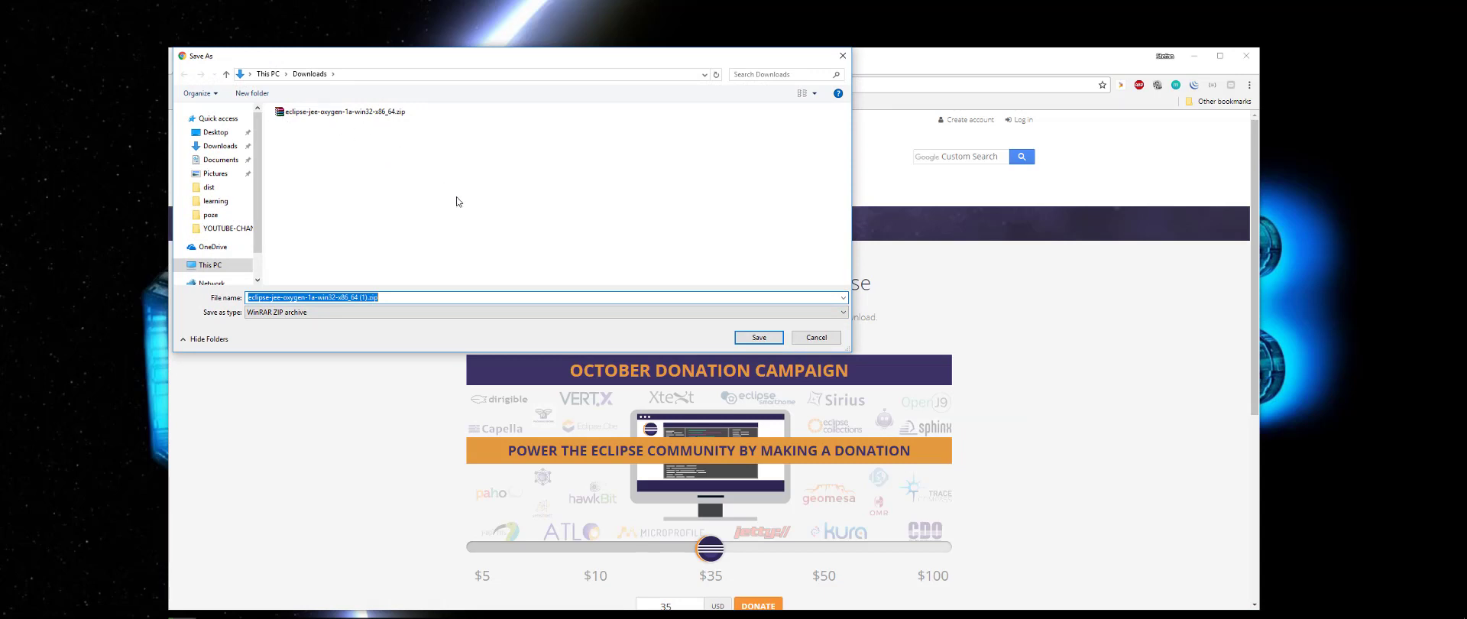
mouse_move(526, 211)
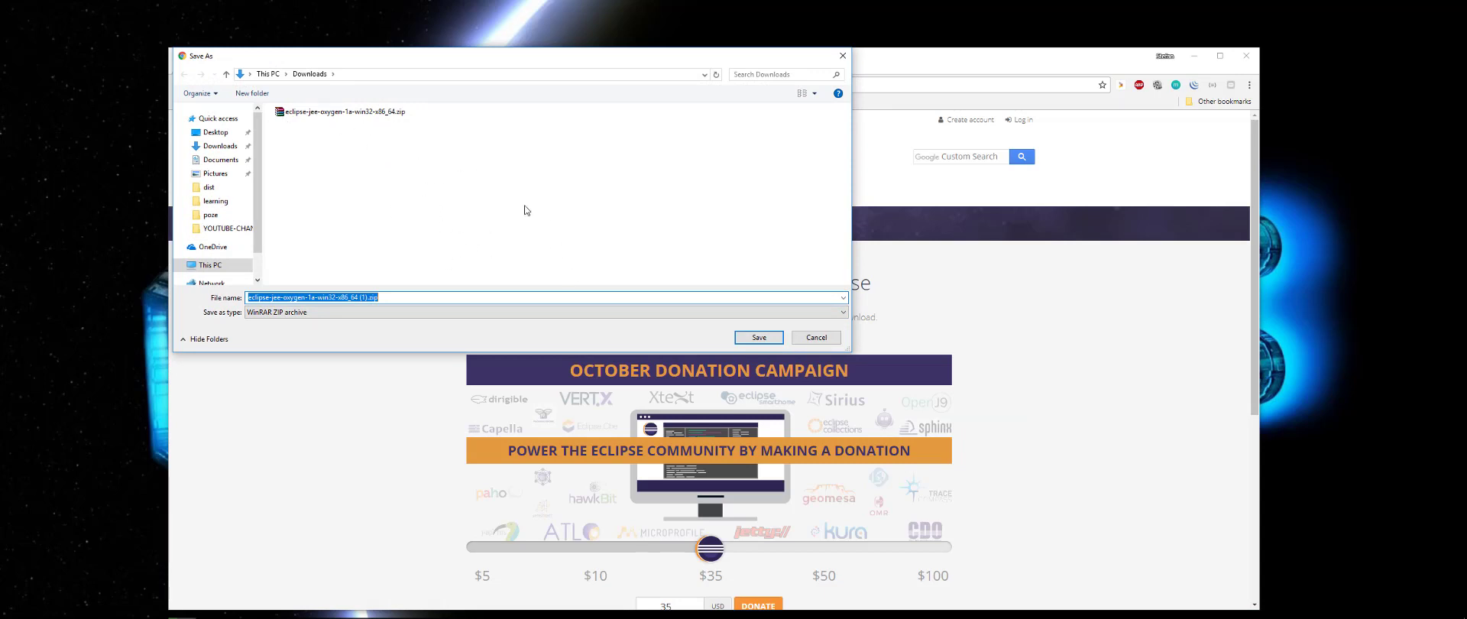
mouse_move(758, 337)
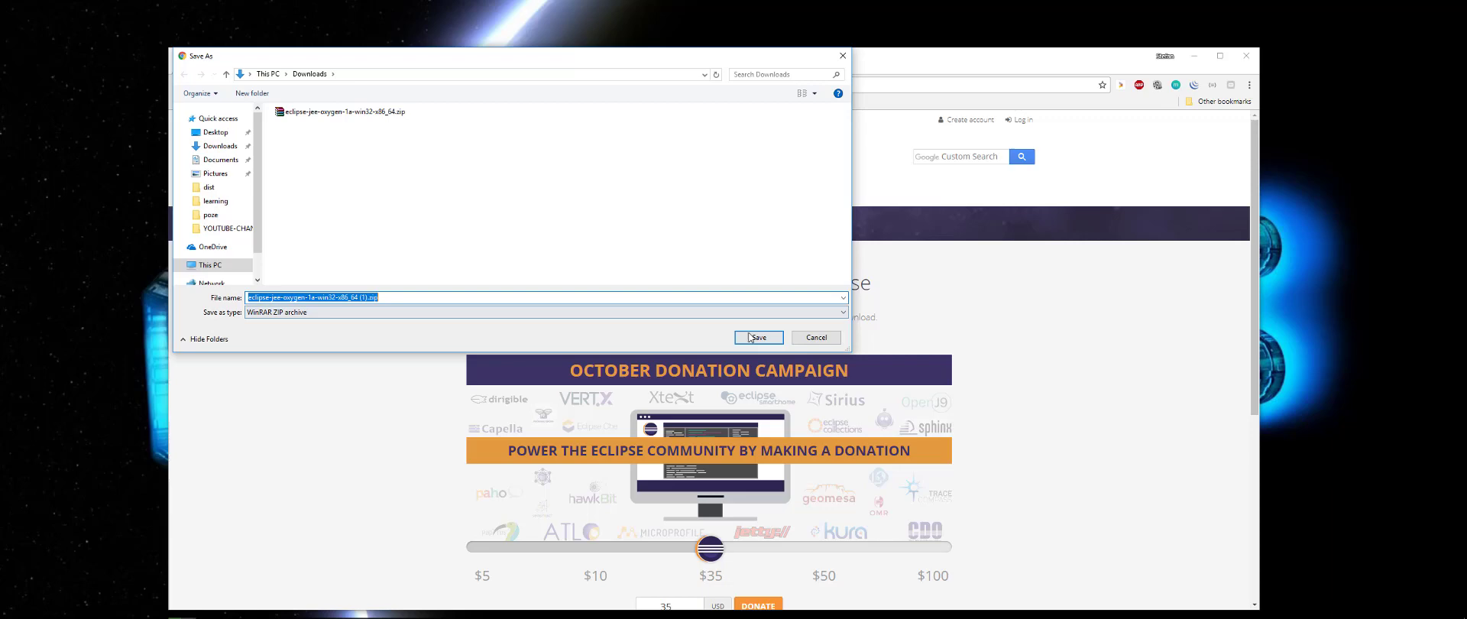
left_click(756, 338)
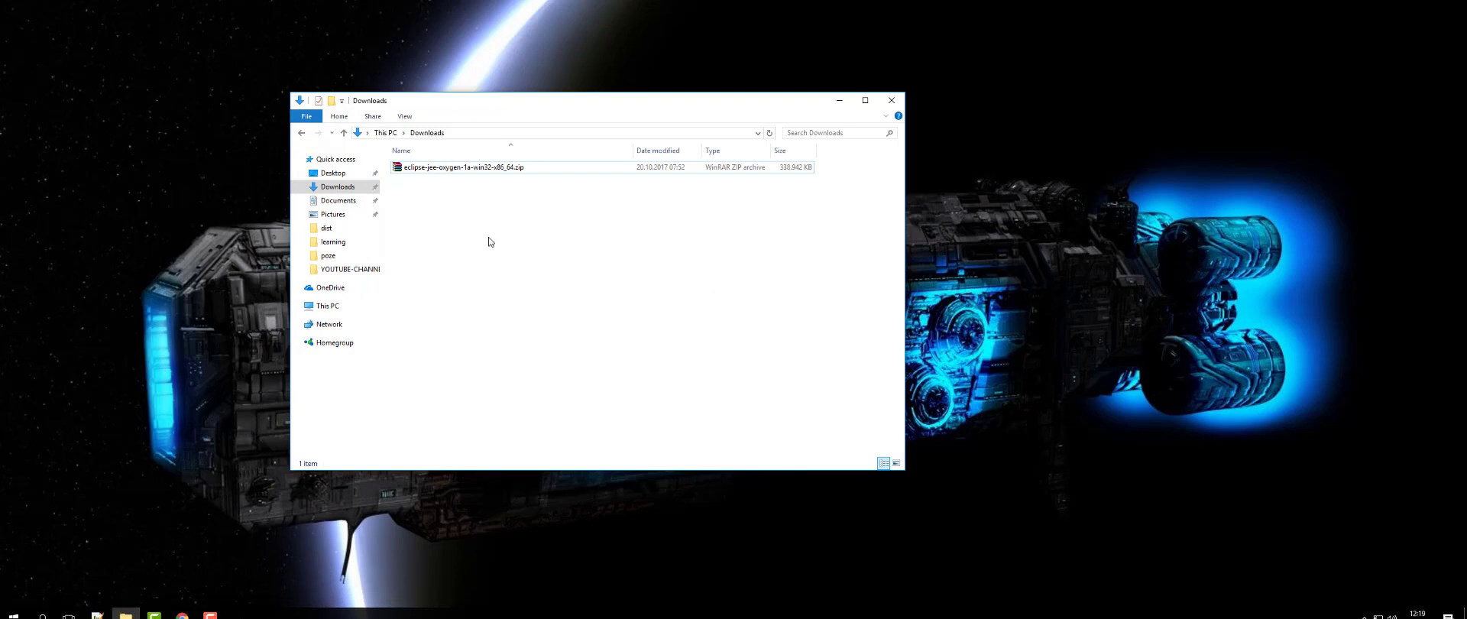
Extract the eclipse-jee-oxygen zip with WinRAR into an eclipse folder in Downloads and enter it.
left_click(460, 167)
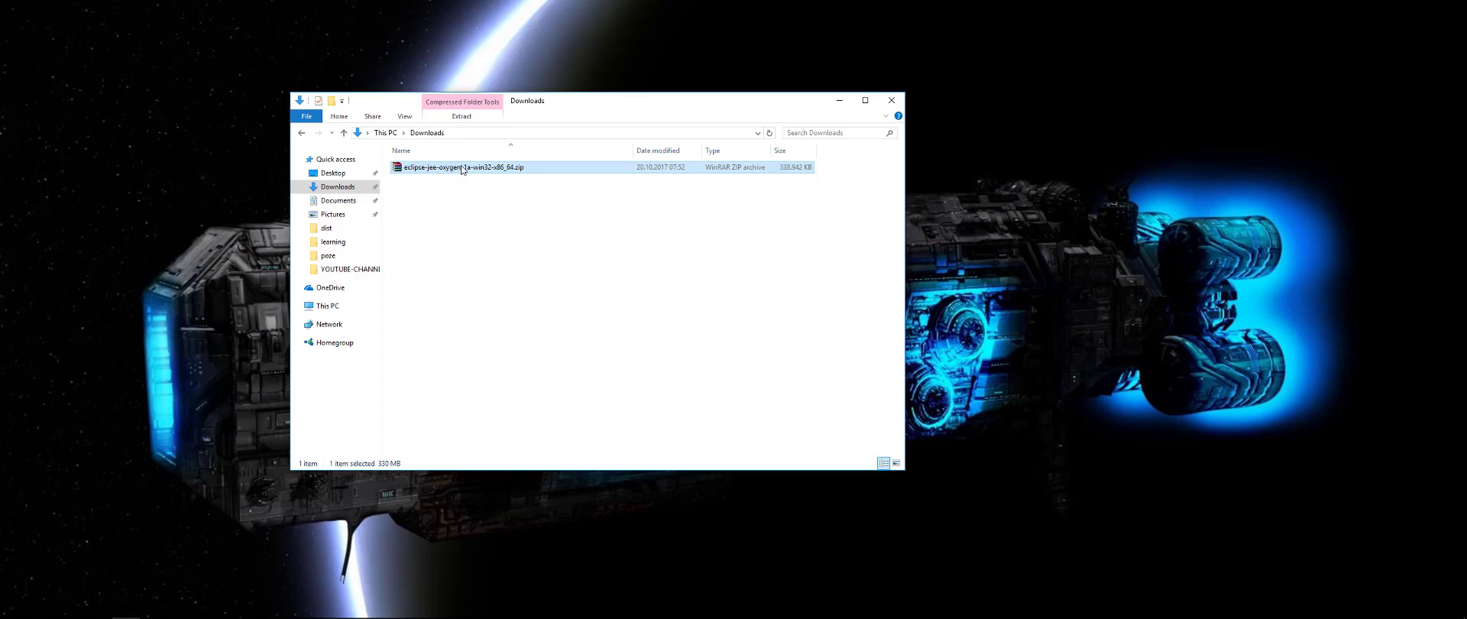
right_click(460, 167)
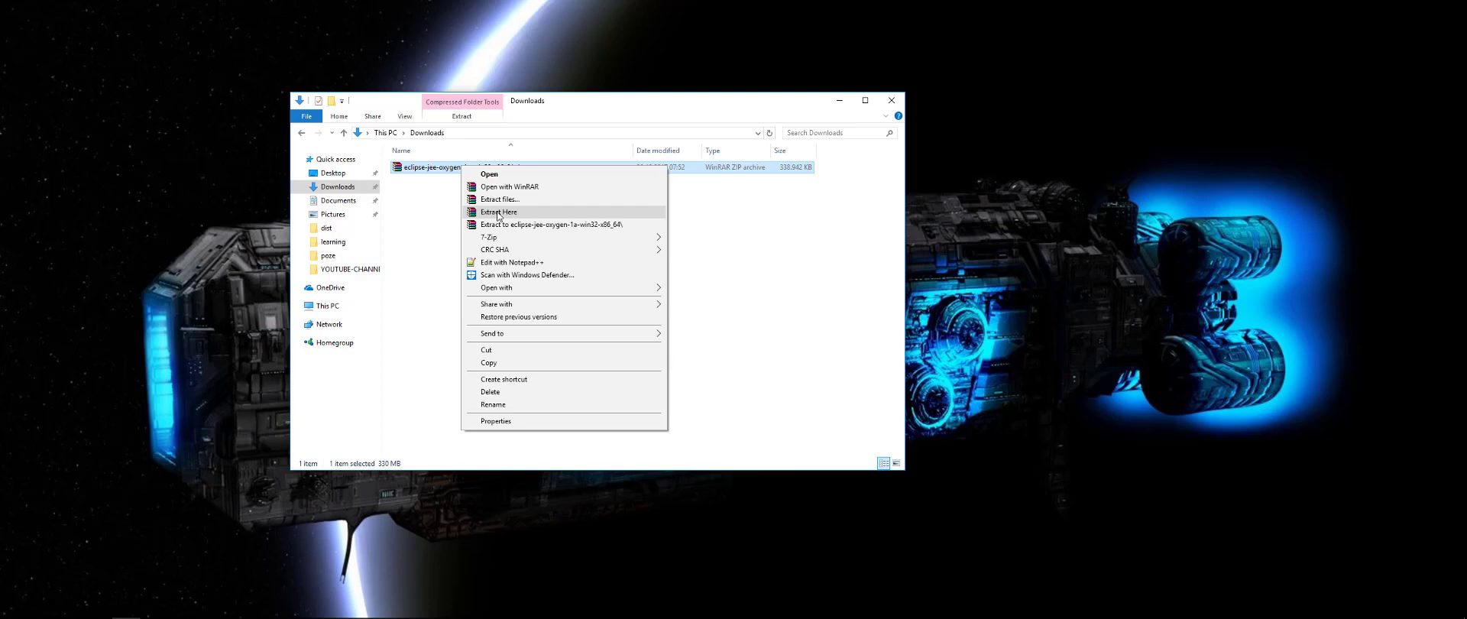
left_click(499, 211)
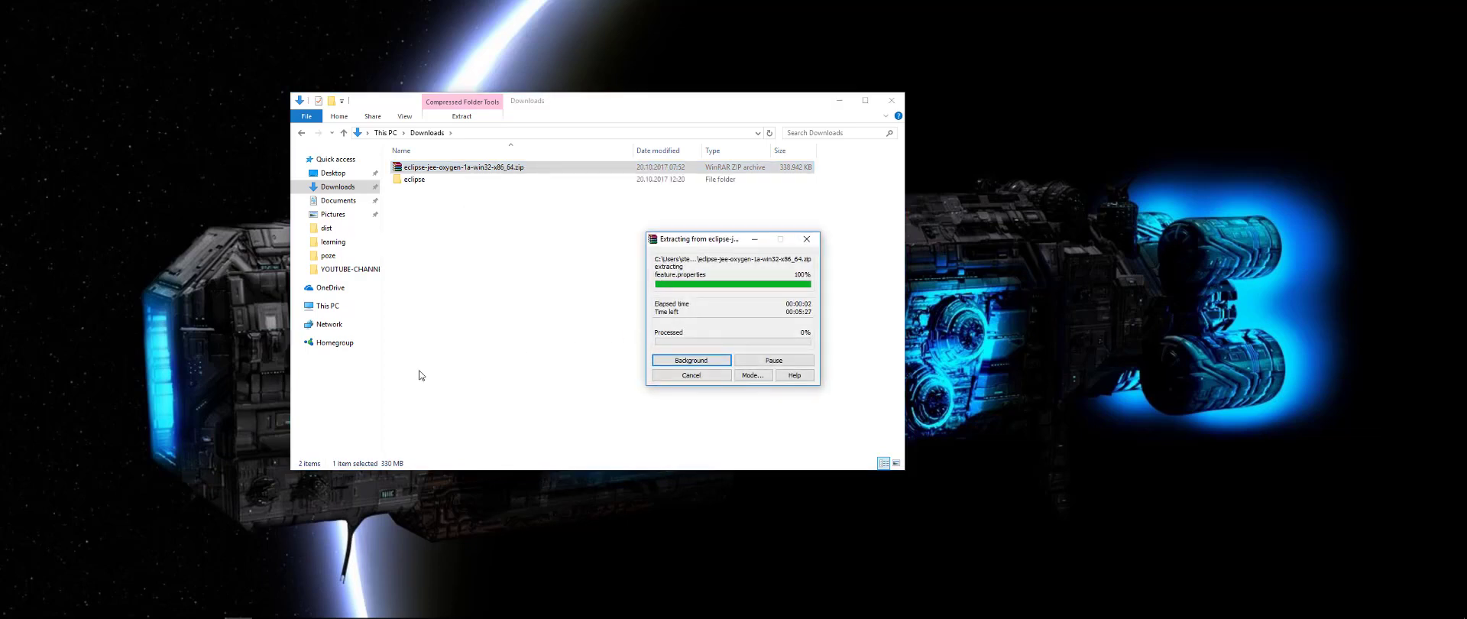
left_click(690, 360)
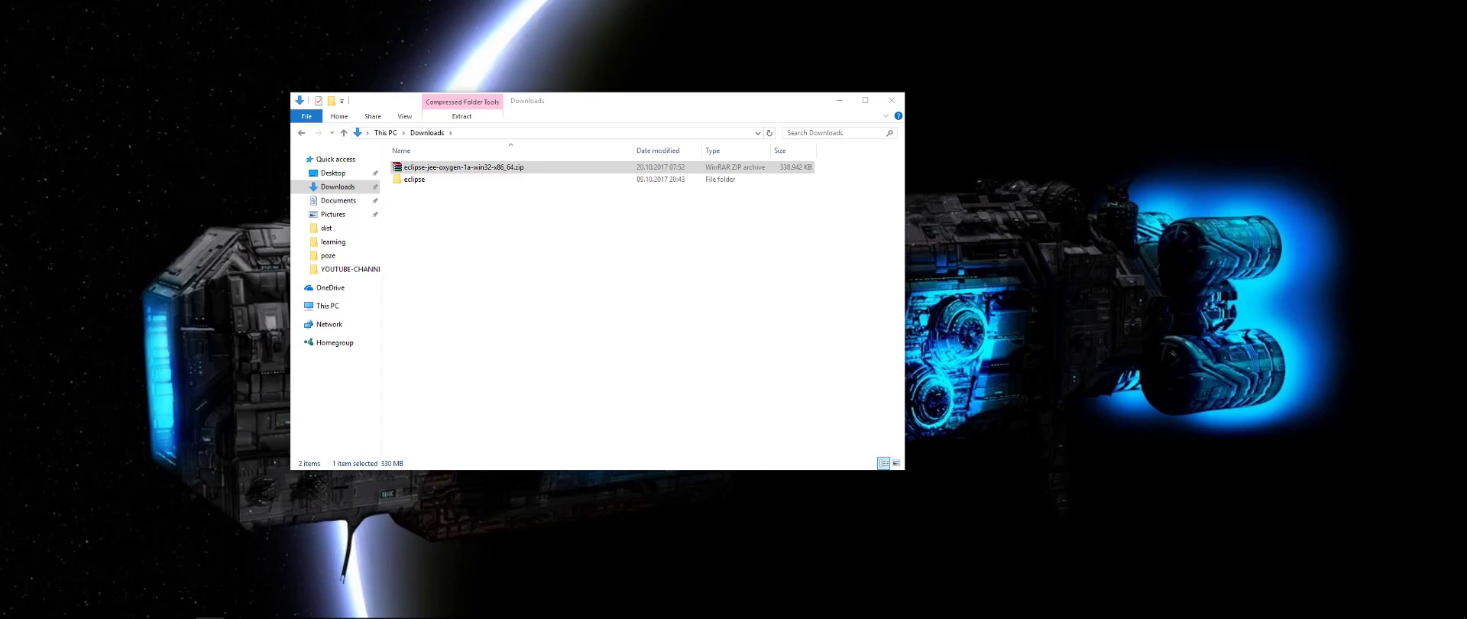
left_click(471, 211)
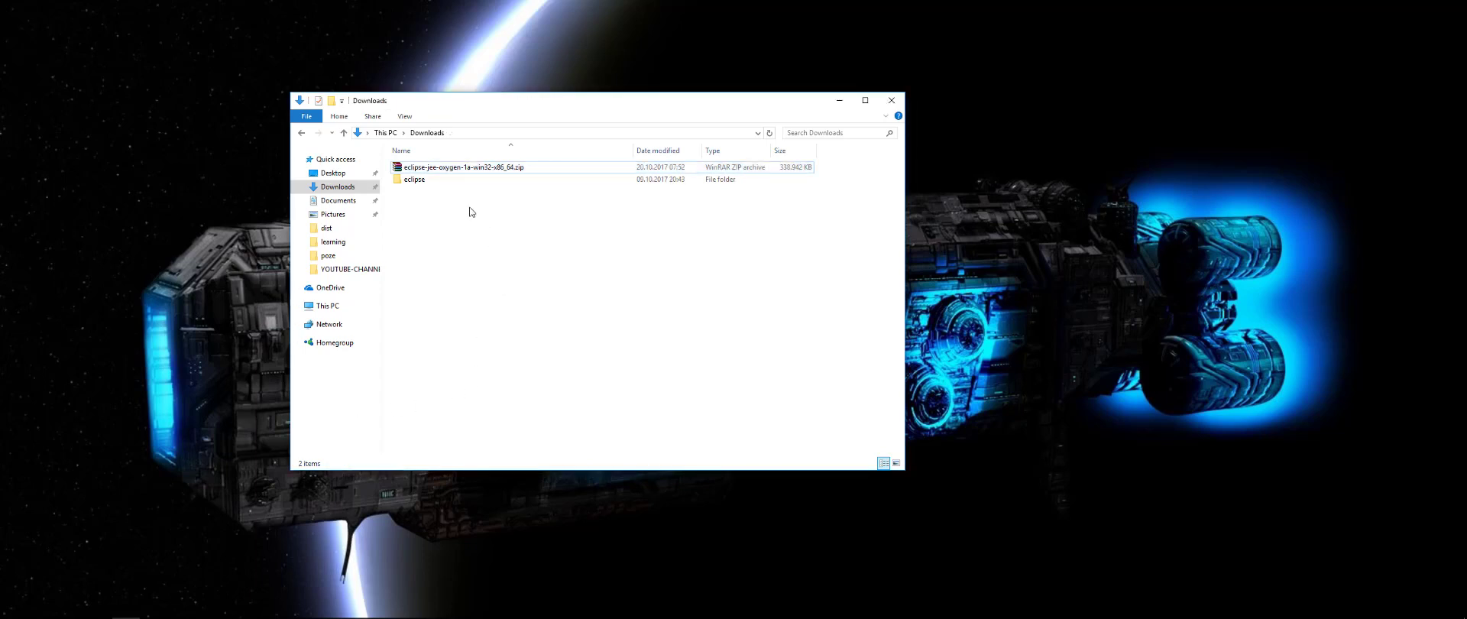
mouse_move(423, 208)
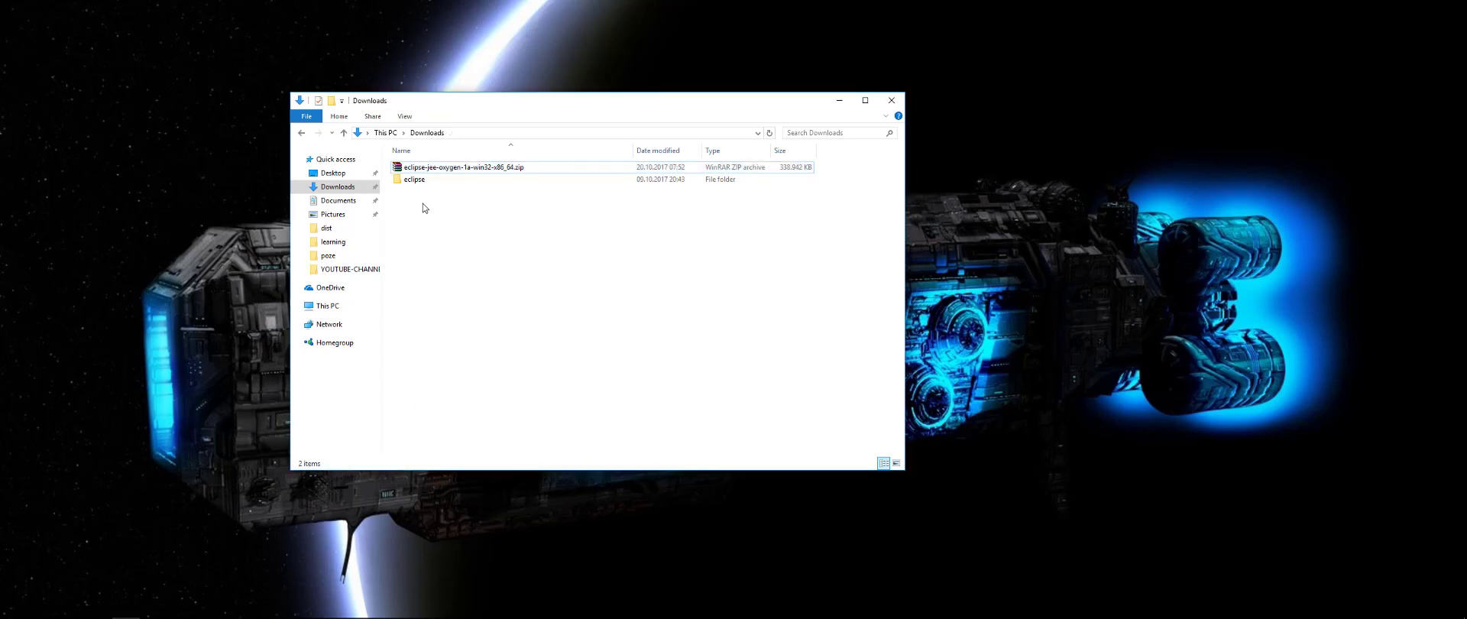
double_click(414, 179)
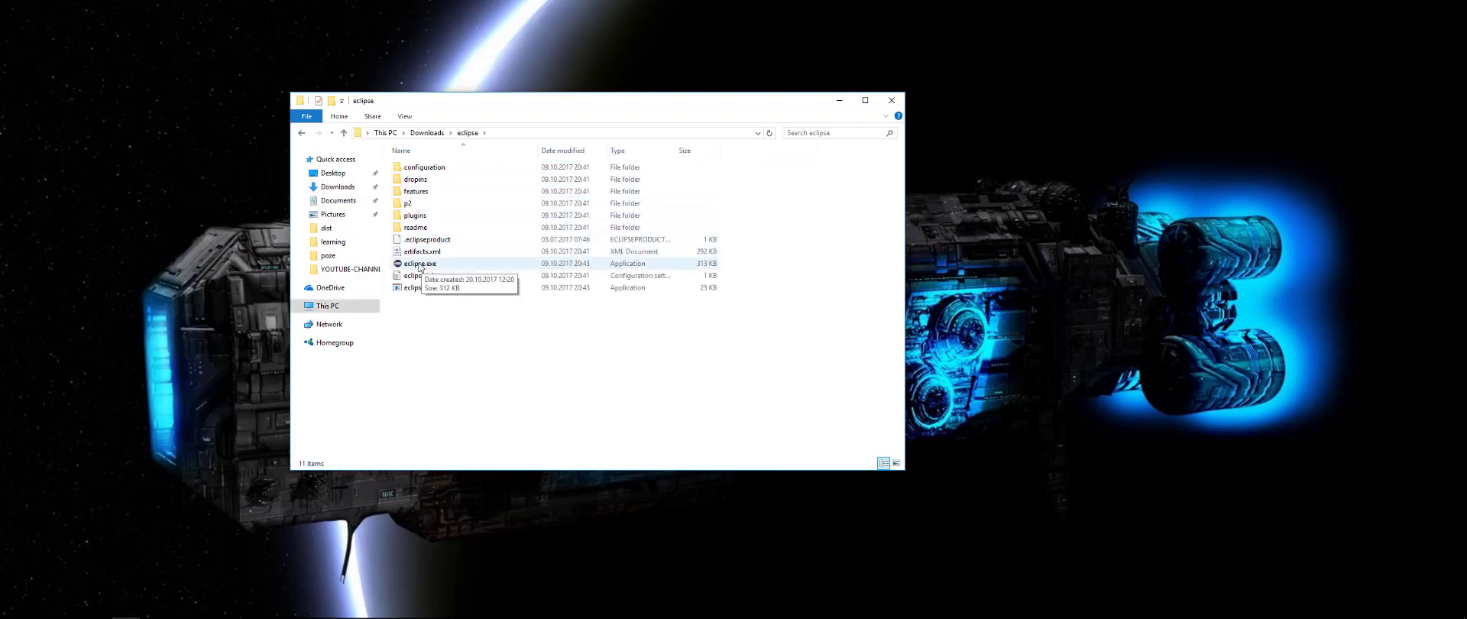
Run eclipse.exe and launch Eclipse with the default eclipse-workspace path.
double_click(420, 263)
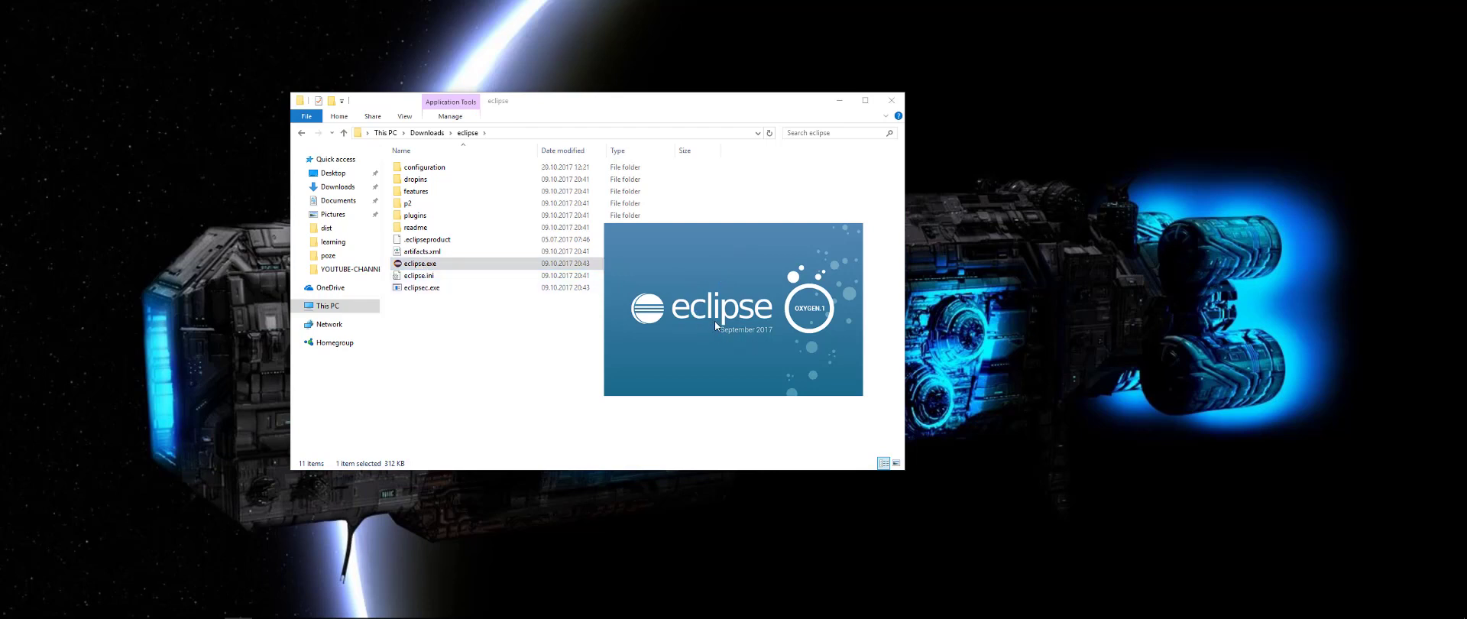
mouse_move(720, 299)
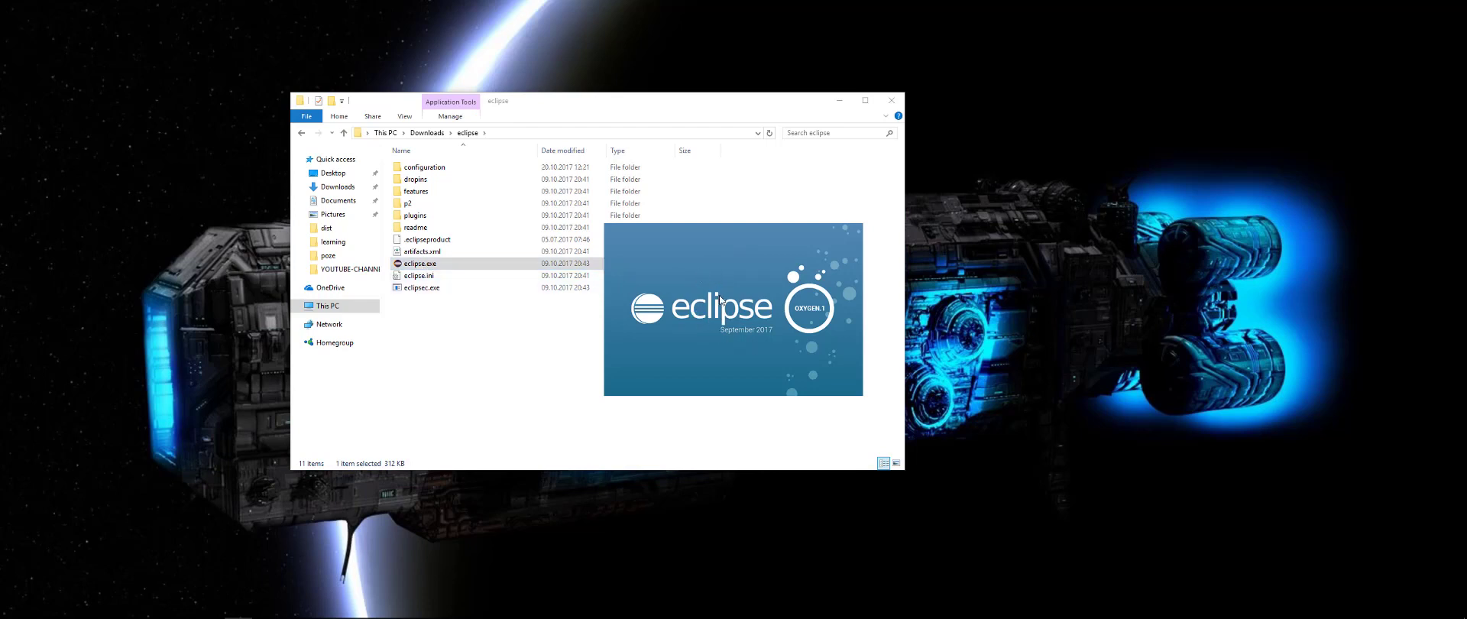
mouse_move(700, 274)
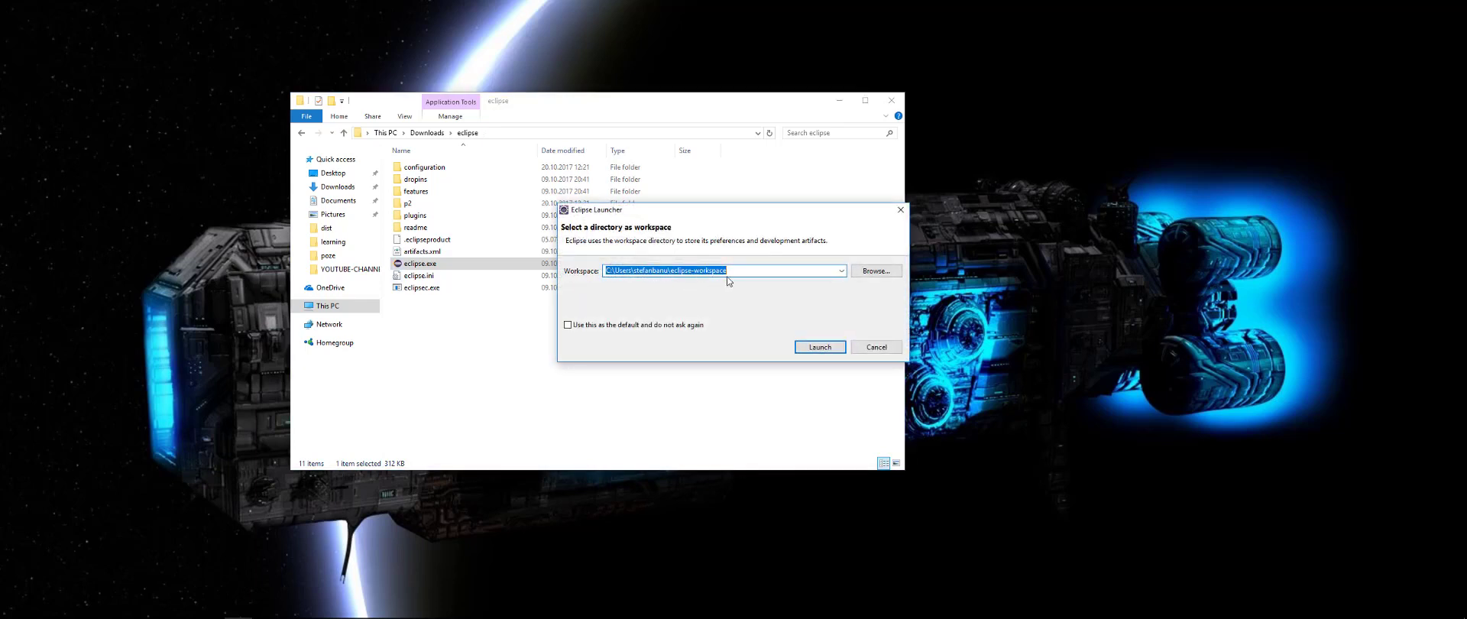
double_click(710, 271)
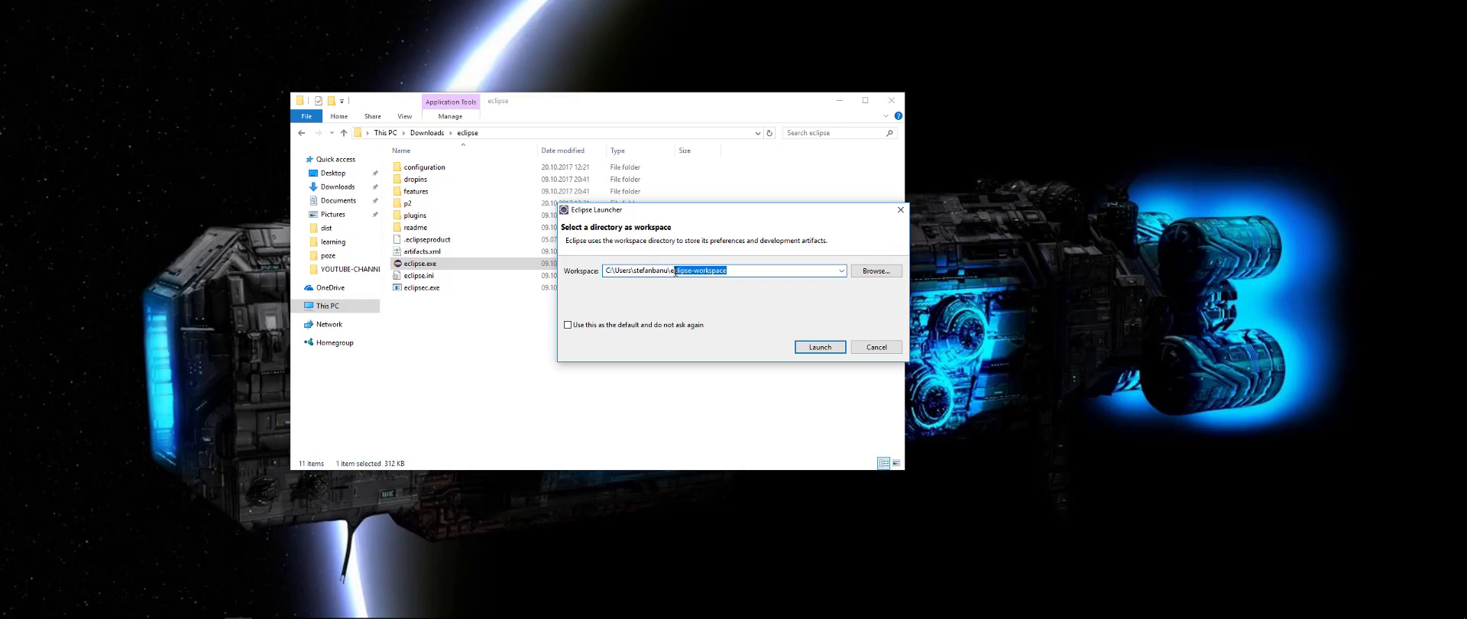
left_click(742, 270)
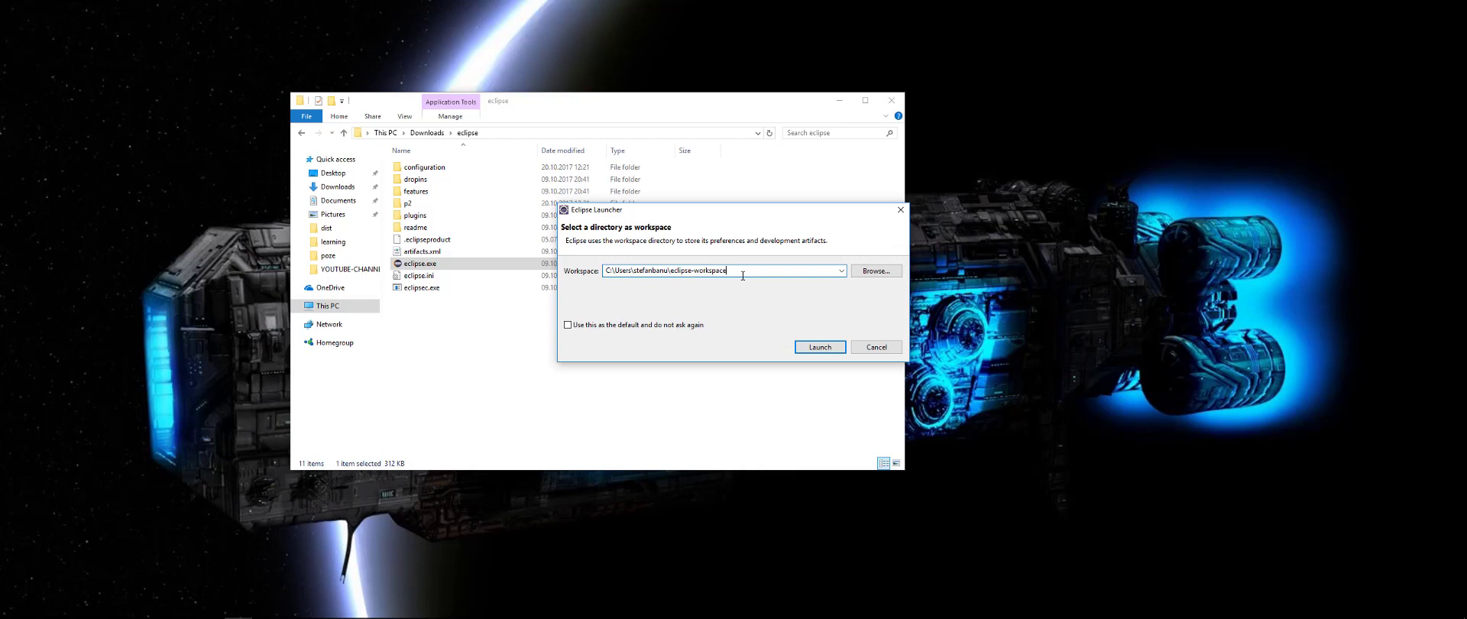
left_click(817, 346)
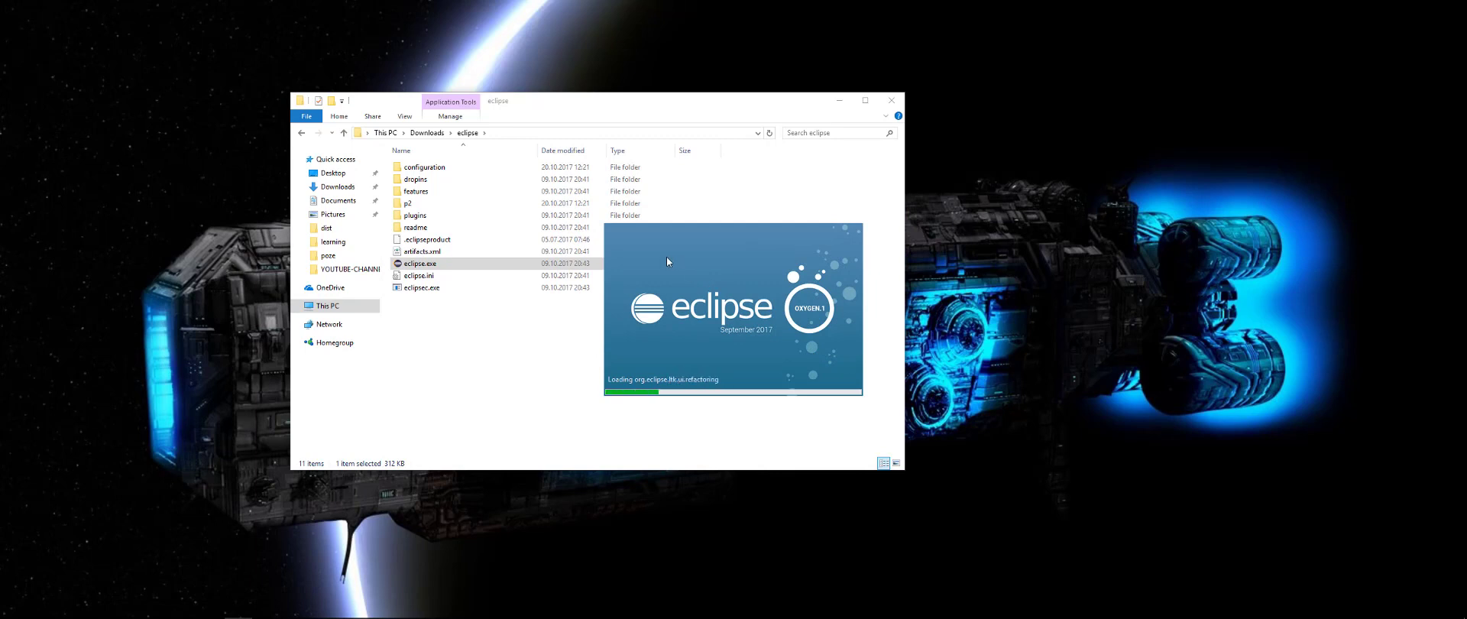
mouse_move(494, 374)
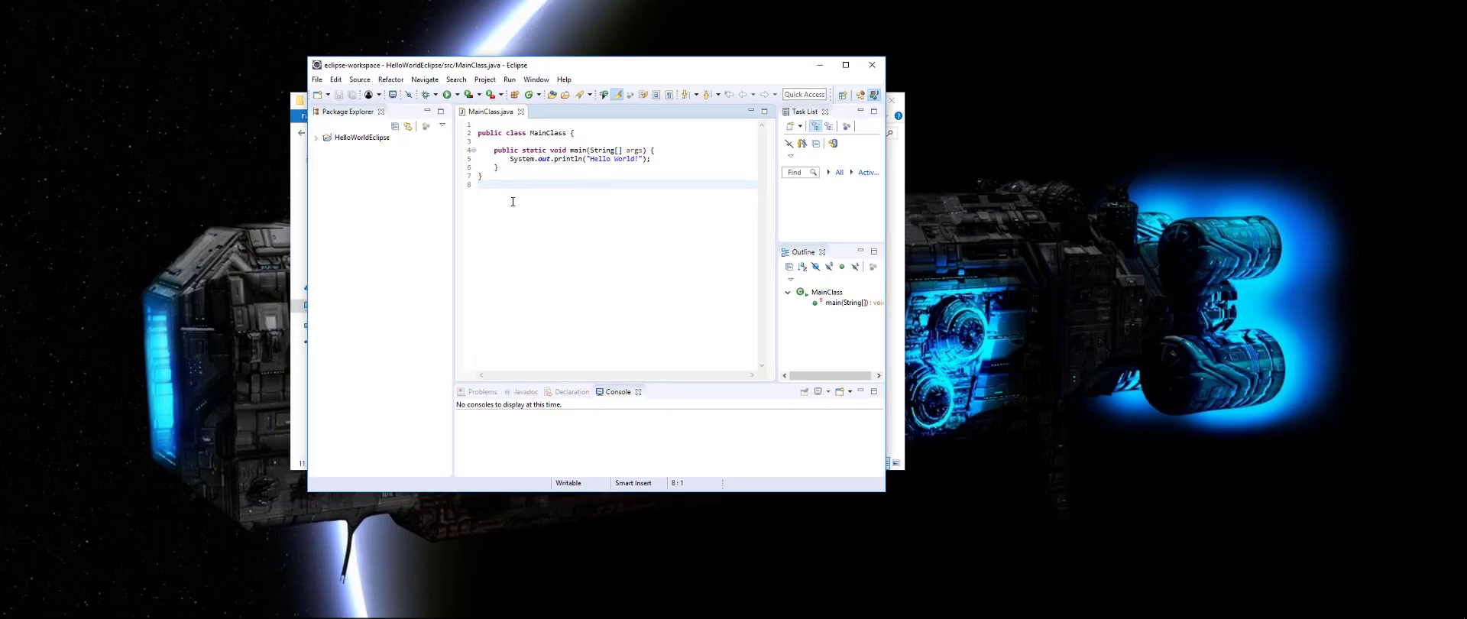
mouse_move(507, 223)
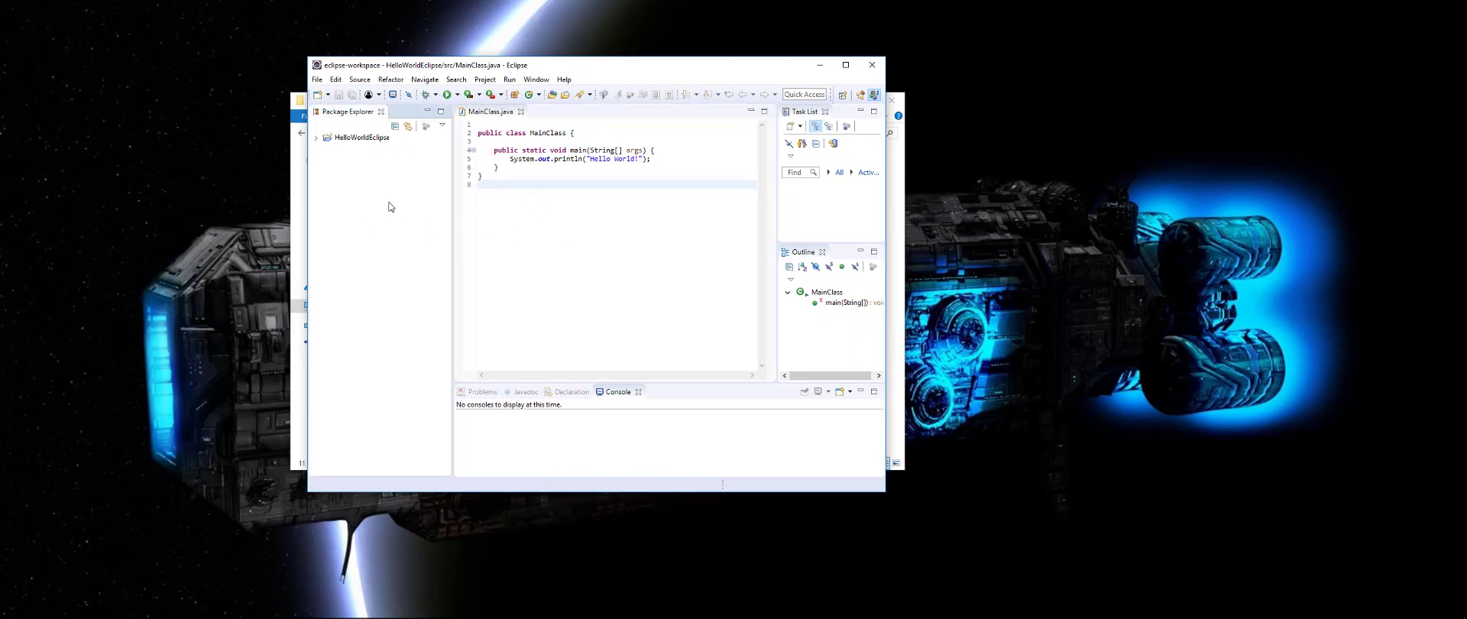
Expand HelloWorldEclipse in Package Explorer and run MainClass as a Java Application.
left_click(512, 196)
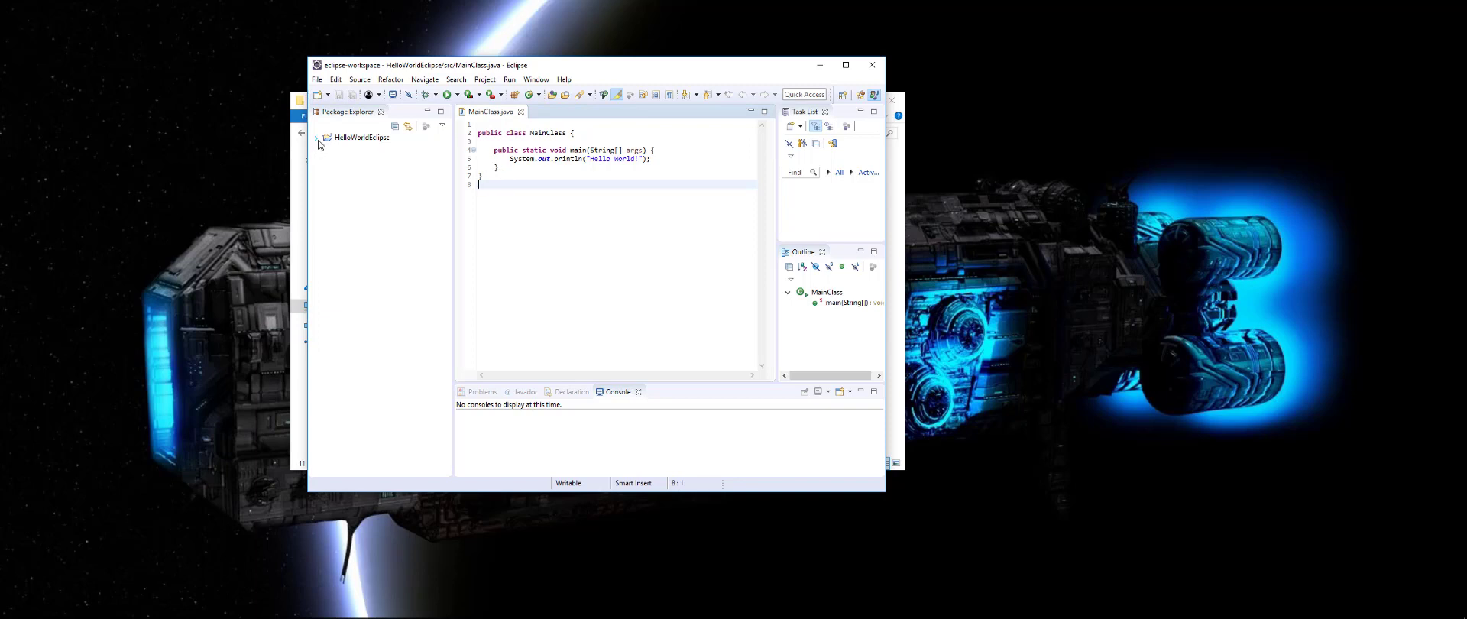
left_click(318, 136)
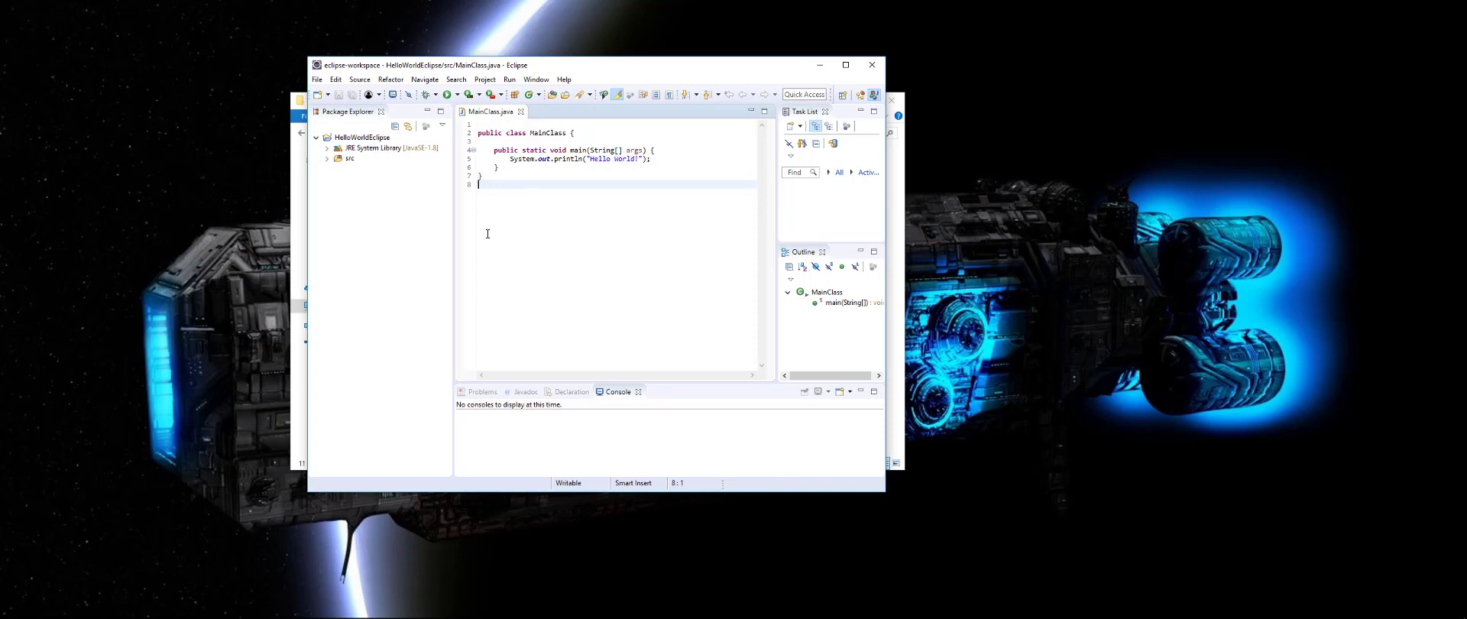
mouse_move(393, 277)
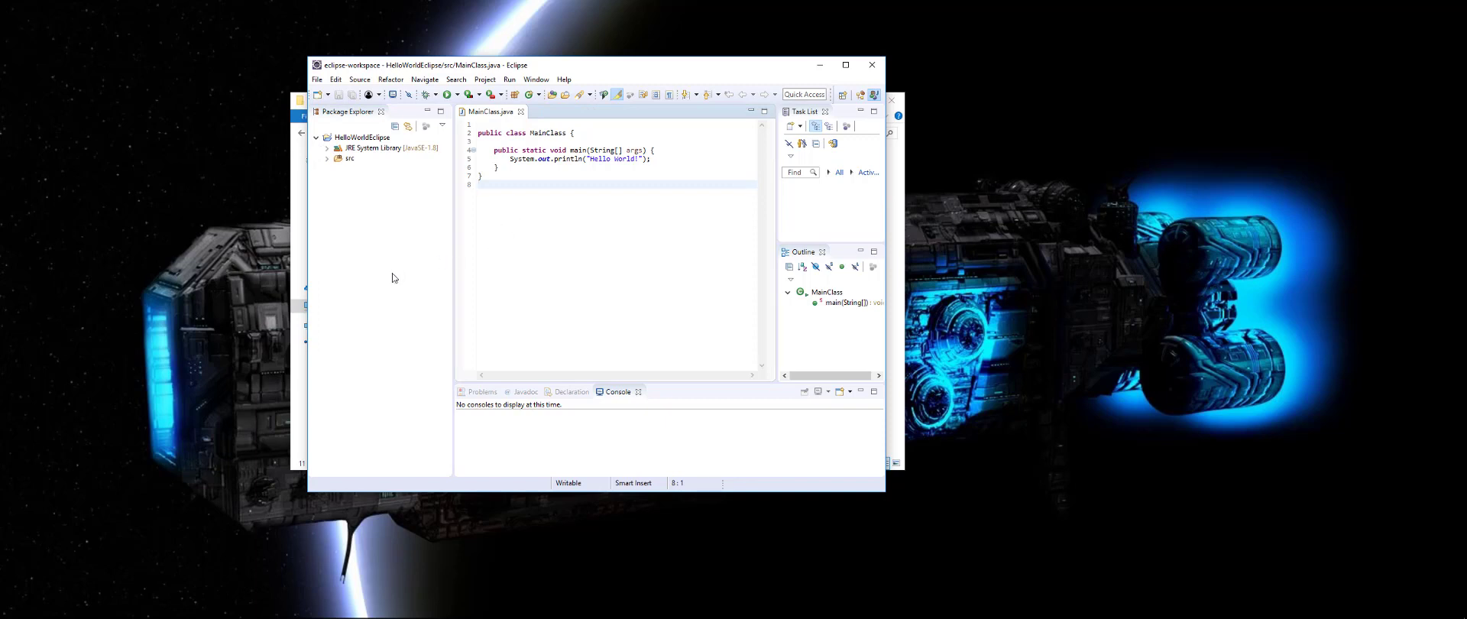
mouse_move(397, 284)
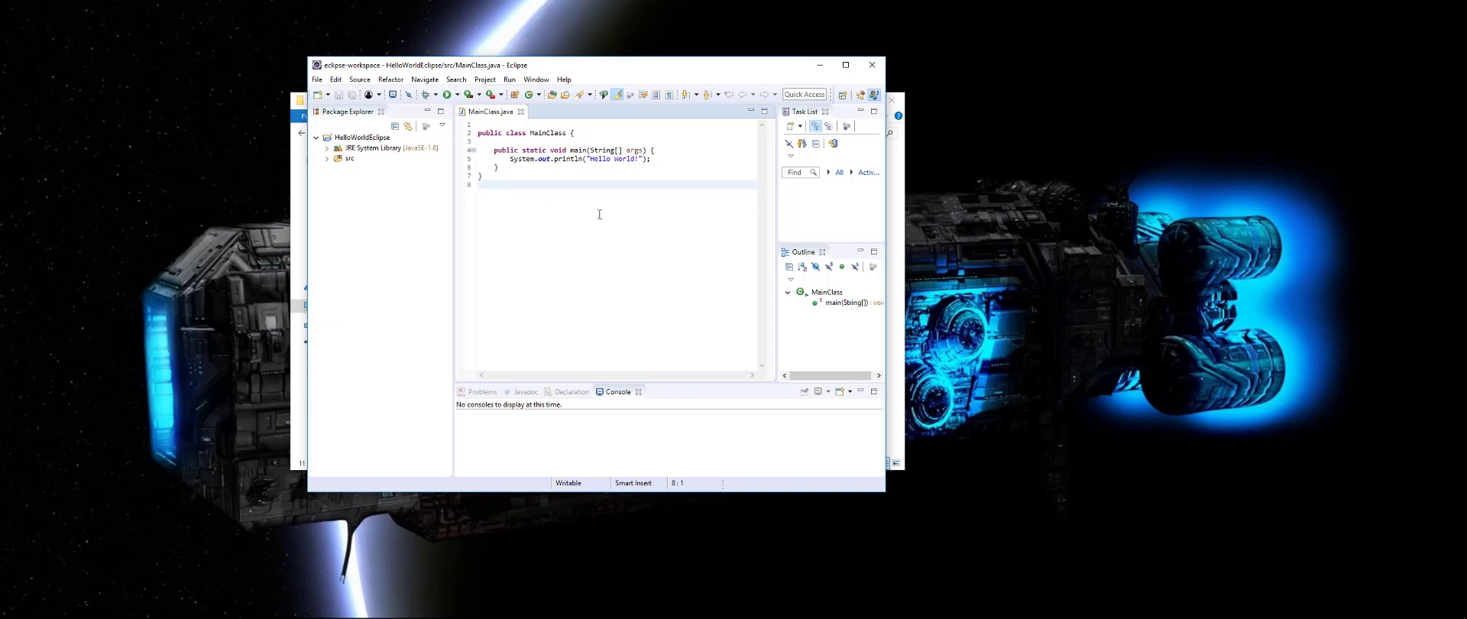
right_click(599, 185)
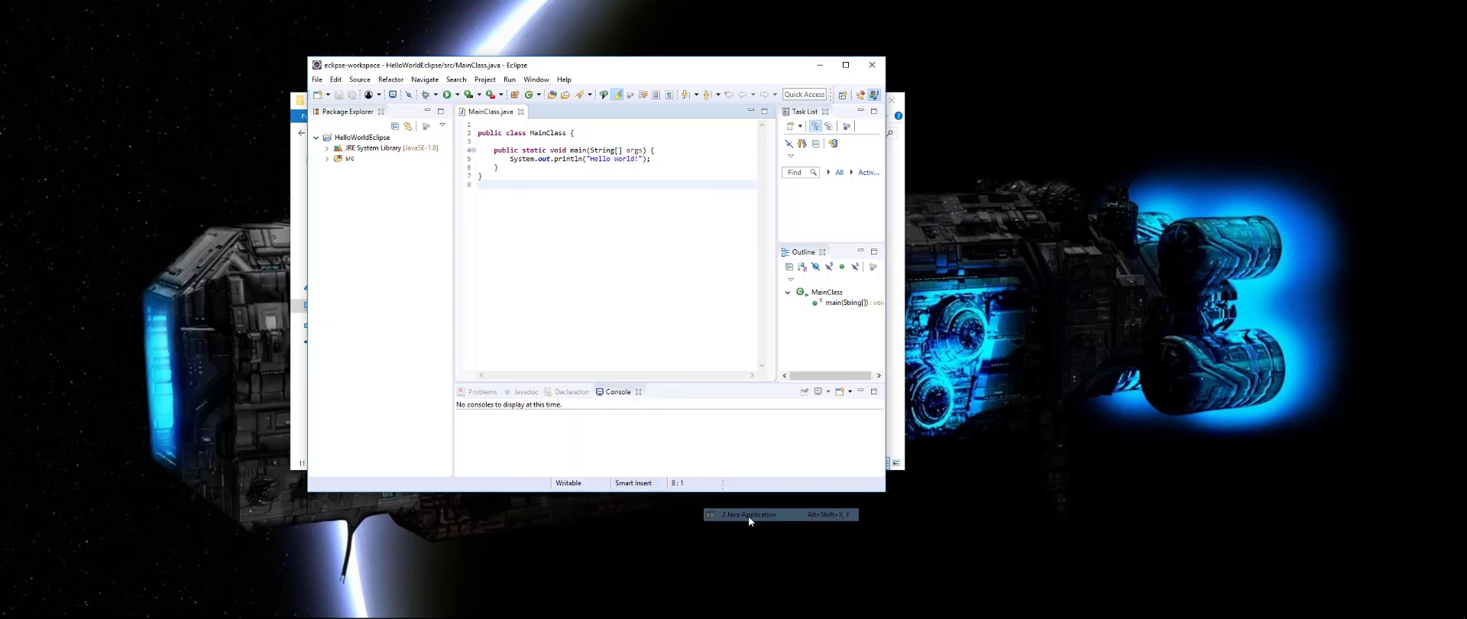
left_click(748, 513)
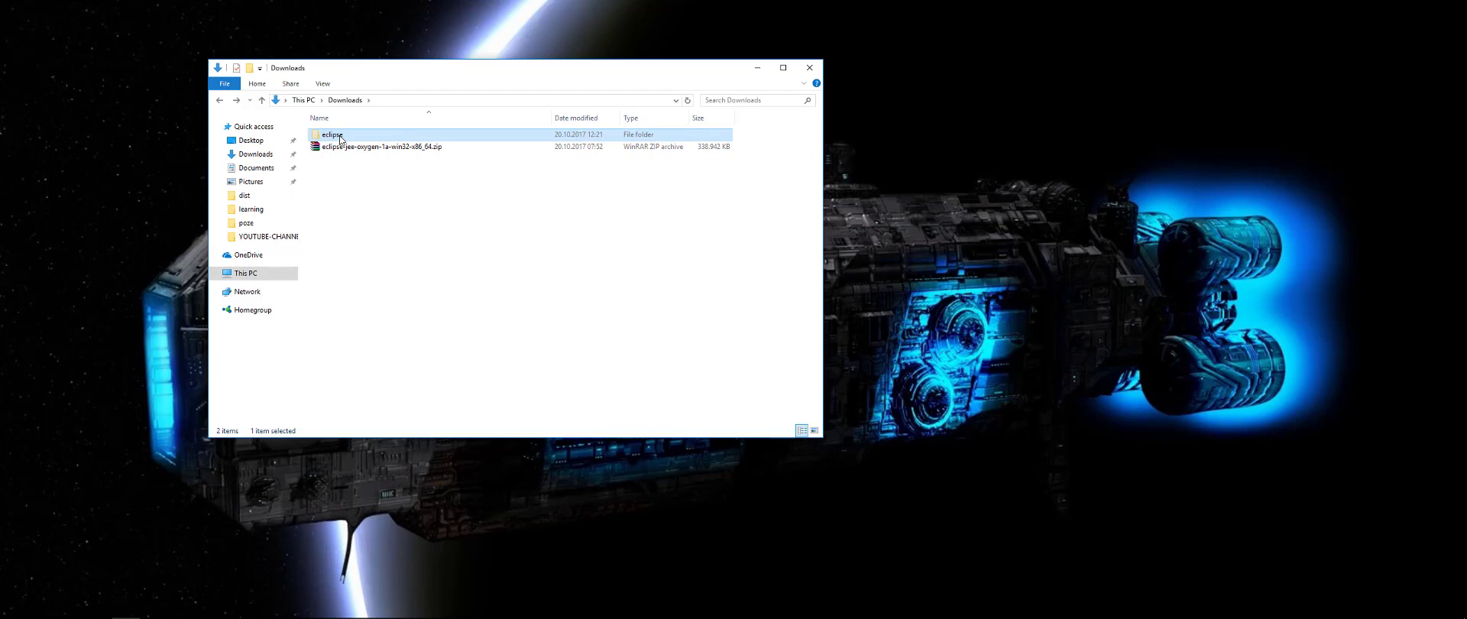
Move the eclipse folder to C:\Program Files, continuing through the administrator permission prompt.
left_click(247, 272)
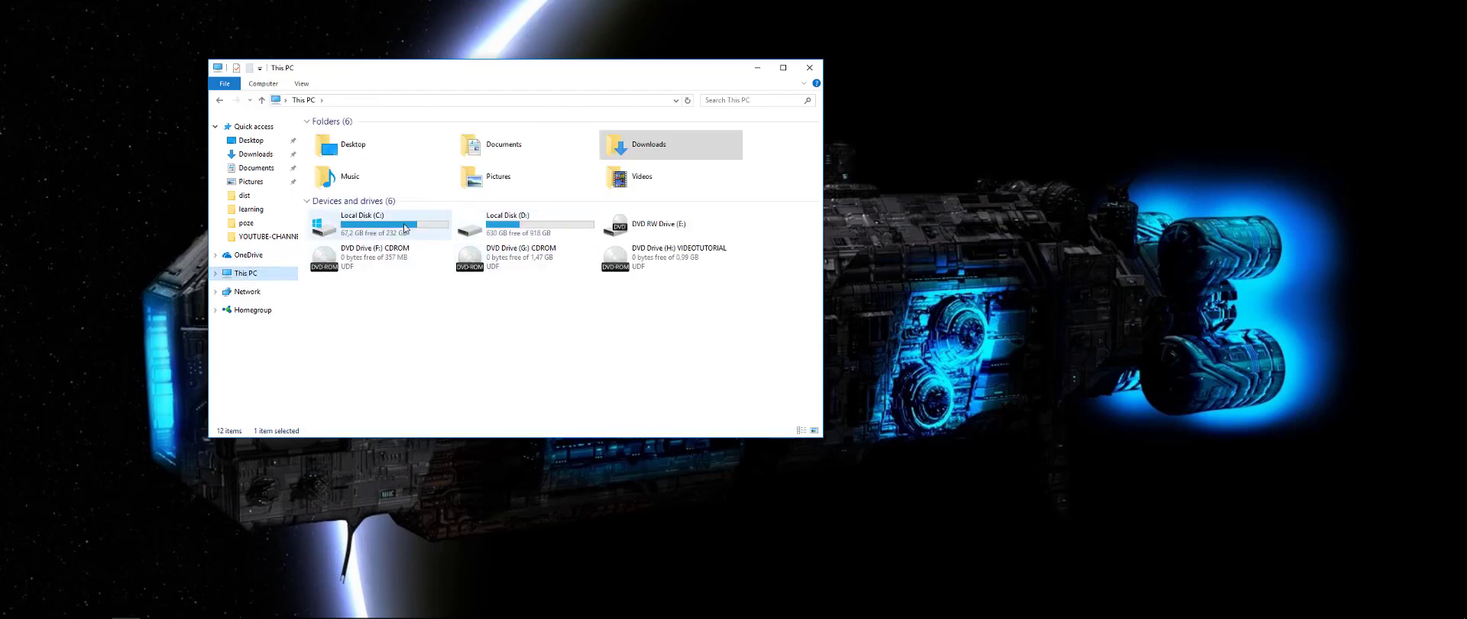
double_click(379, 225)
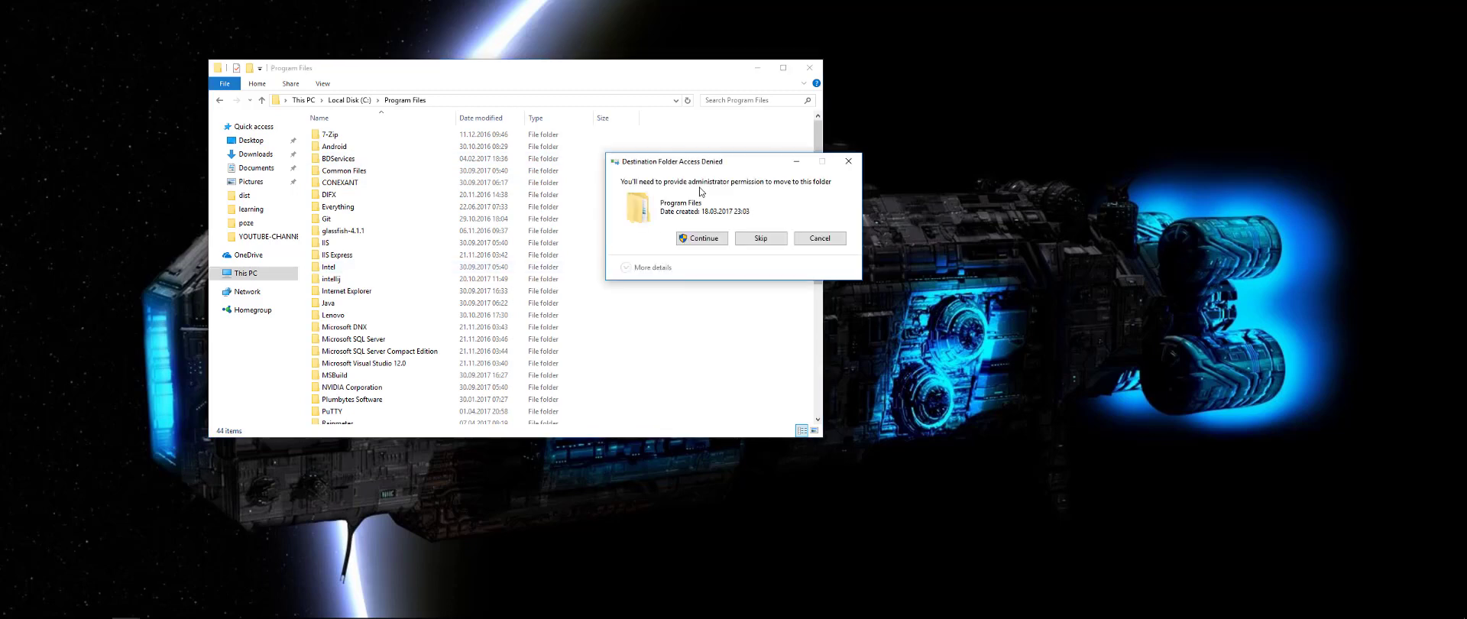
left_click(701, 238)
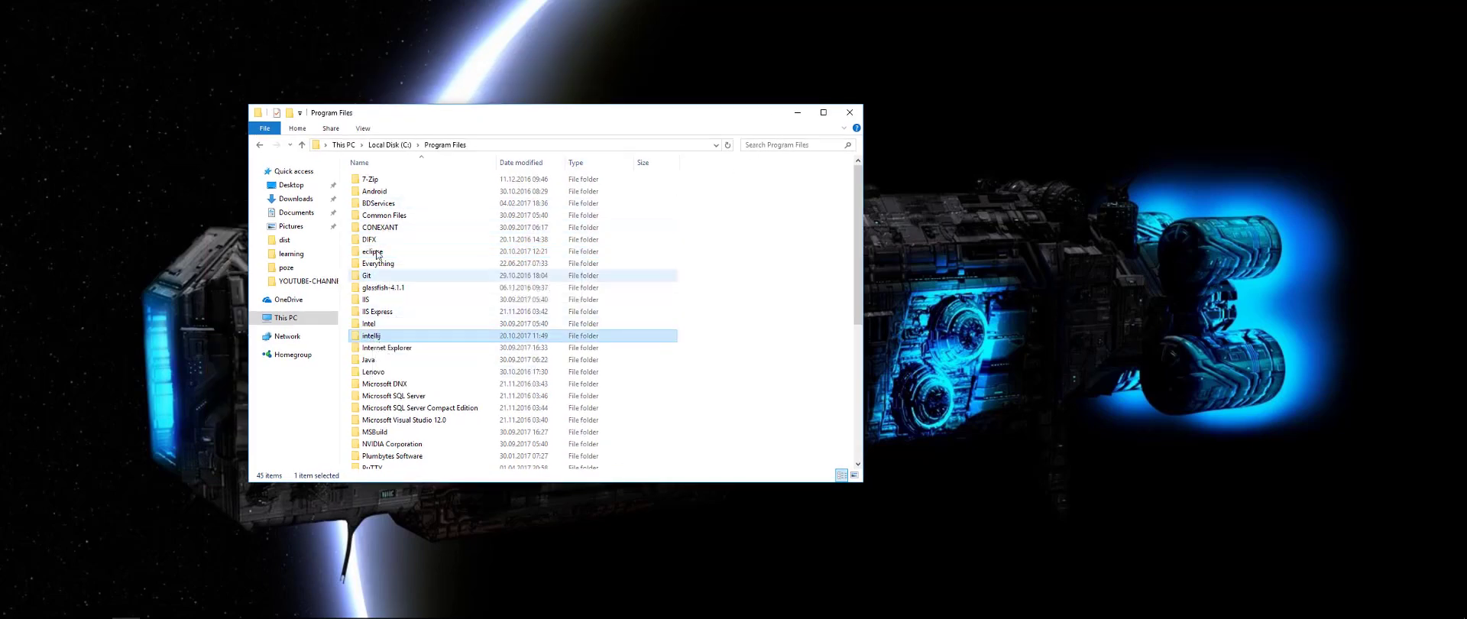
left_click(373, 251)
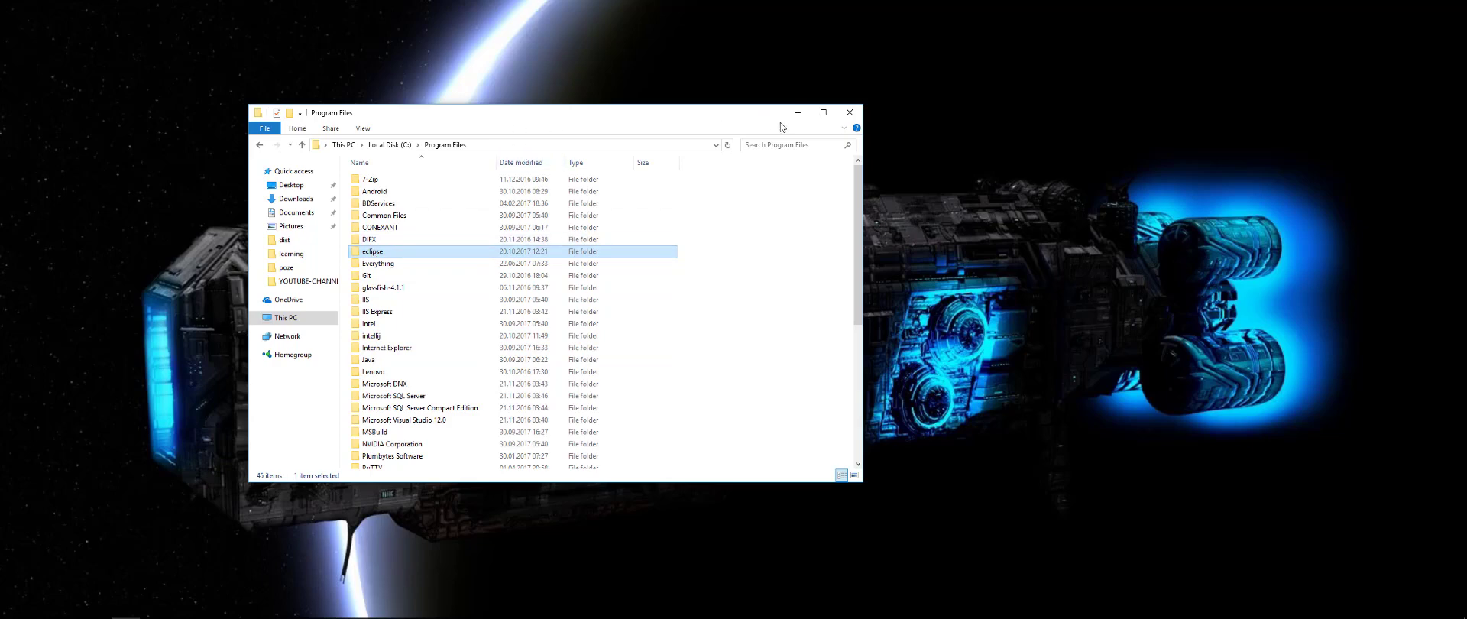